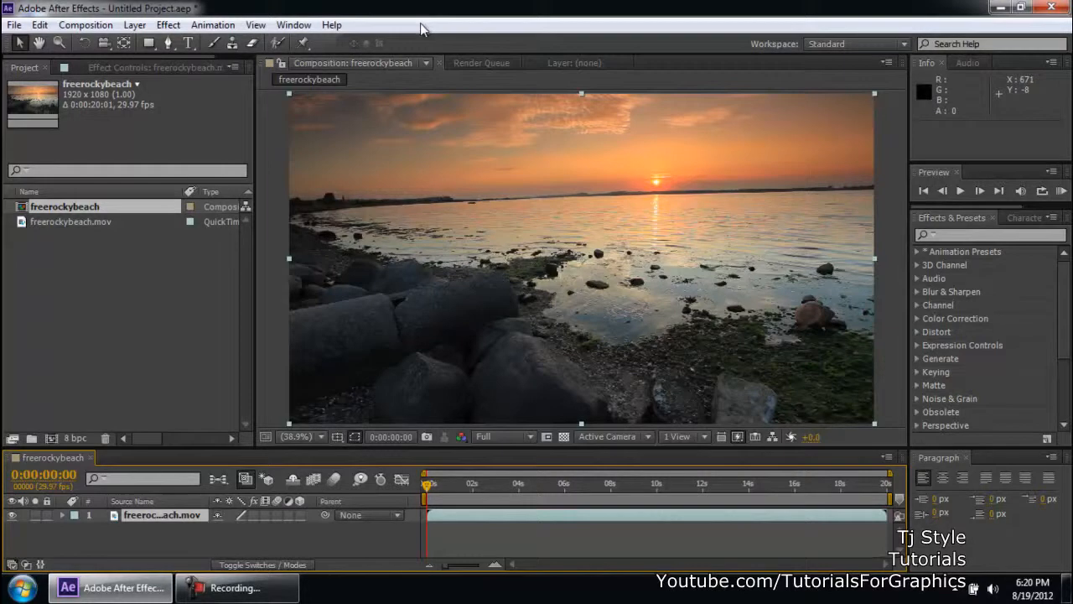
mouse_move(249, 253)
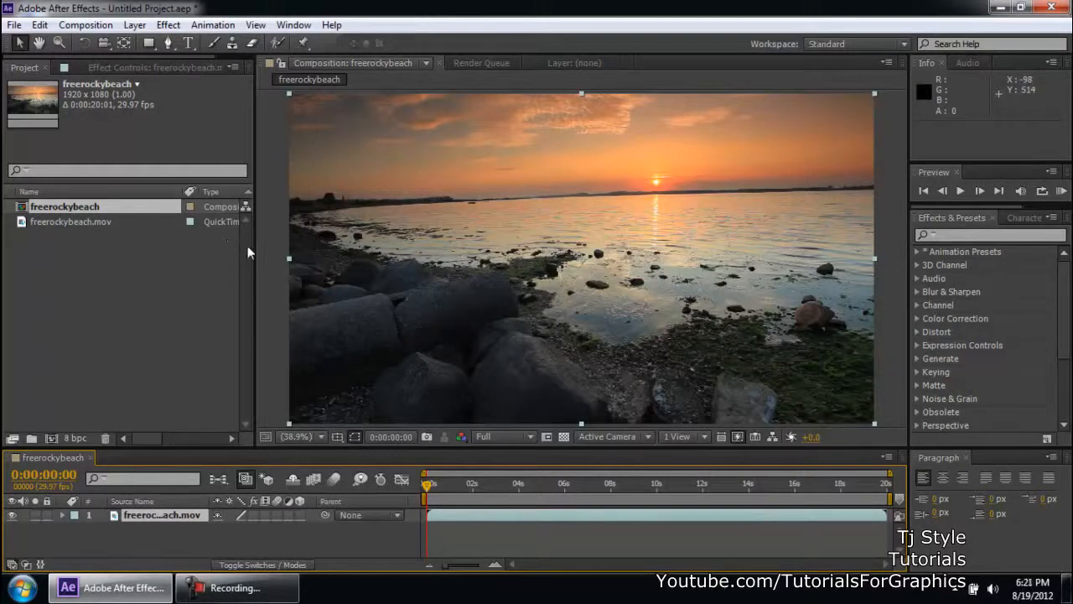
mouse_move(282, 194)
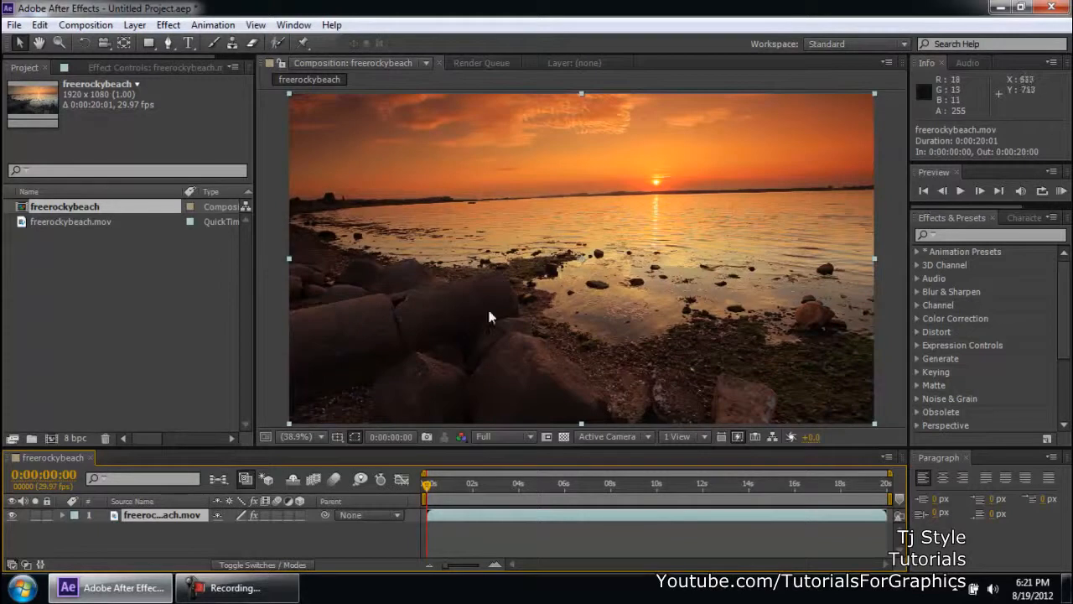
mouse_move(322, 597)
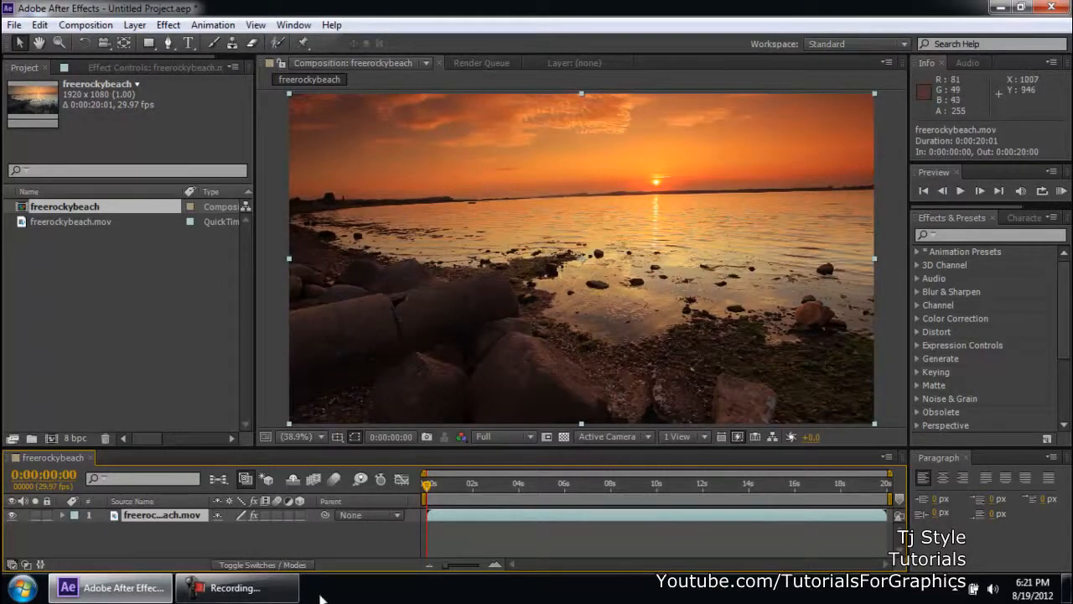
mouse_move(462, 216)
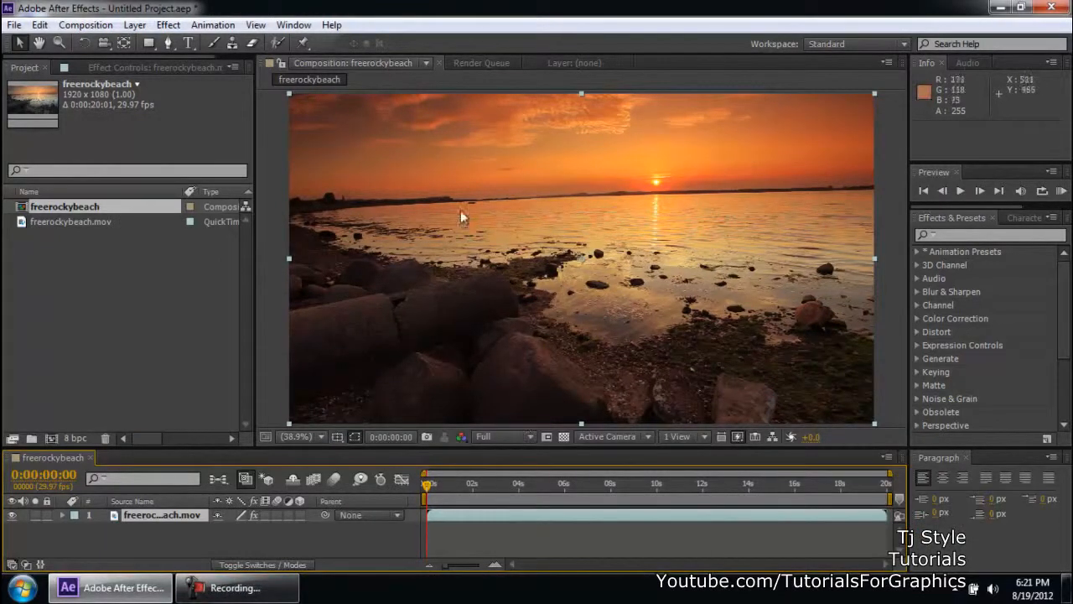
mouse_move(825, 142)
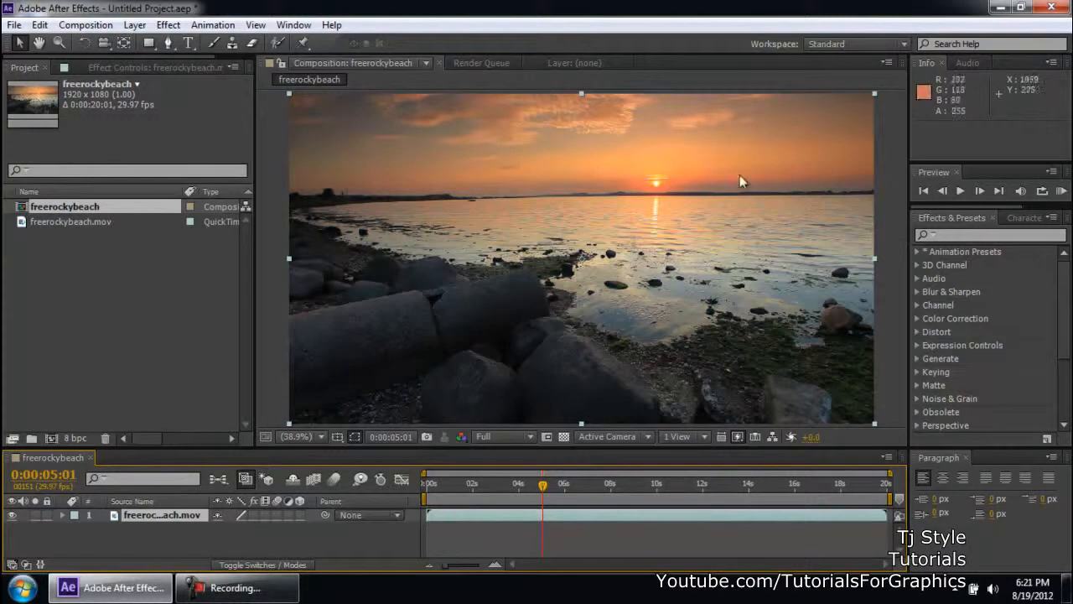
mouse_move(704, 159)
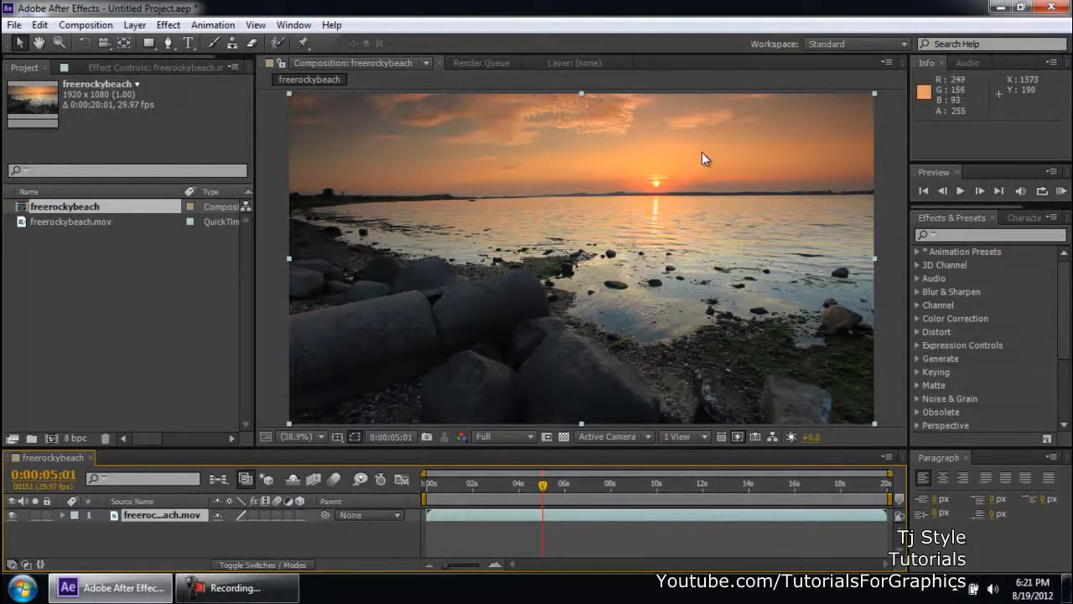
mouse_move(258, 527)
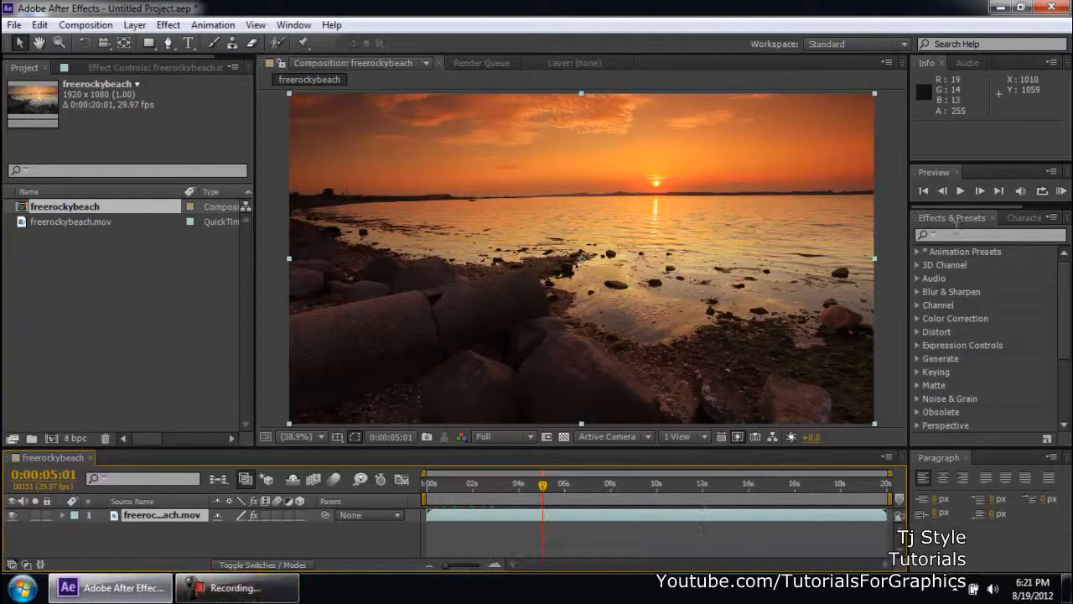
Search the Effects & Presets catalogue for 'cu' with the clip layer selected
left_click(989, 235)
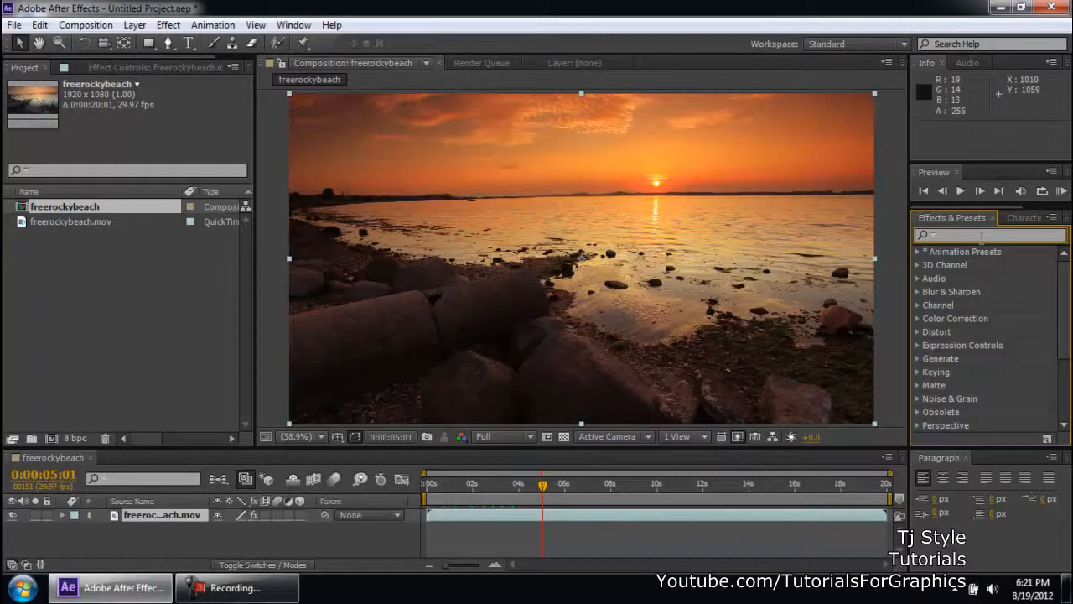
type("cu")
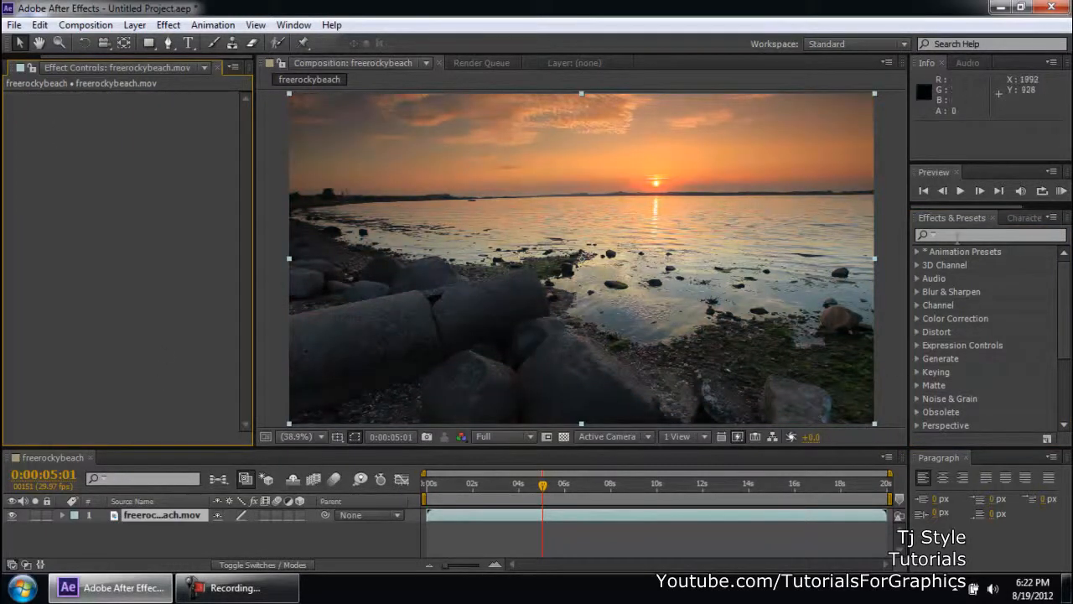
Apply Color Correction > Curves to the beach clip and expand the Channel list
left_click(990, 235)
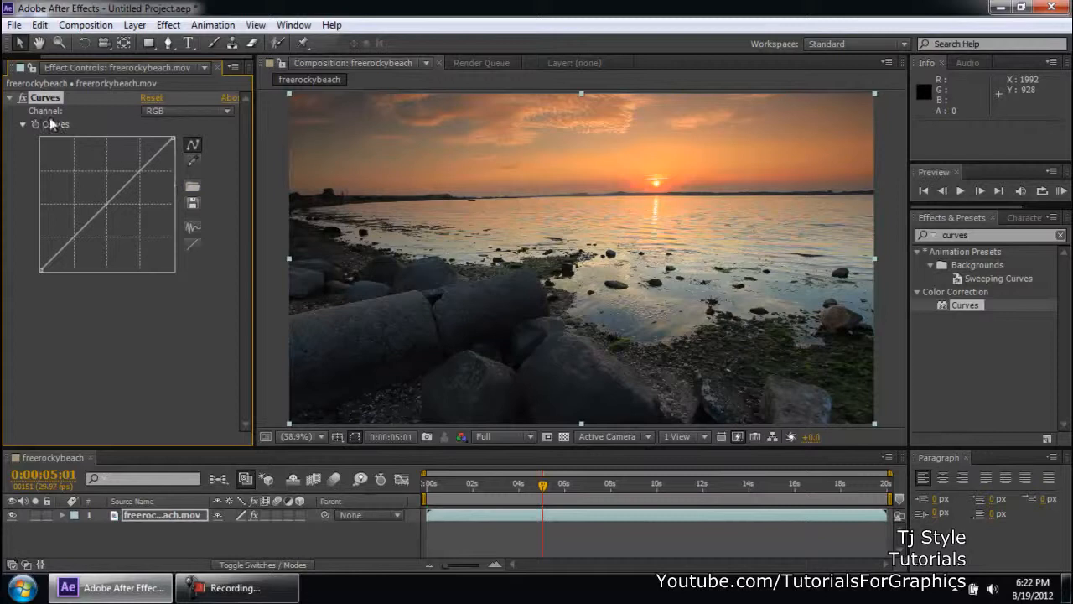
mouse_move(104, 118)
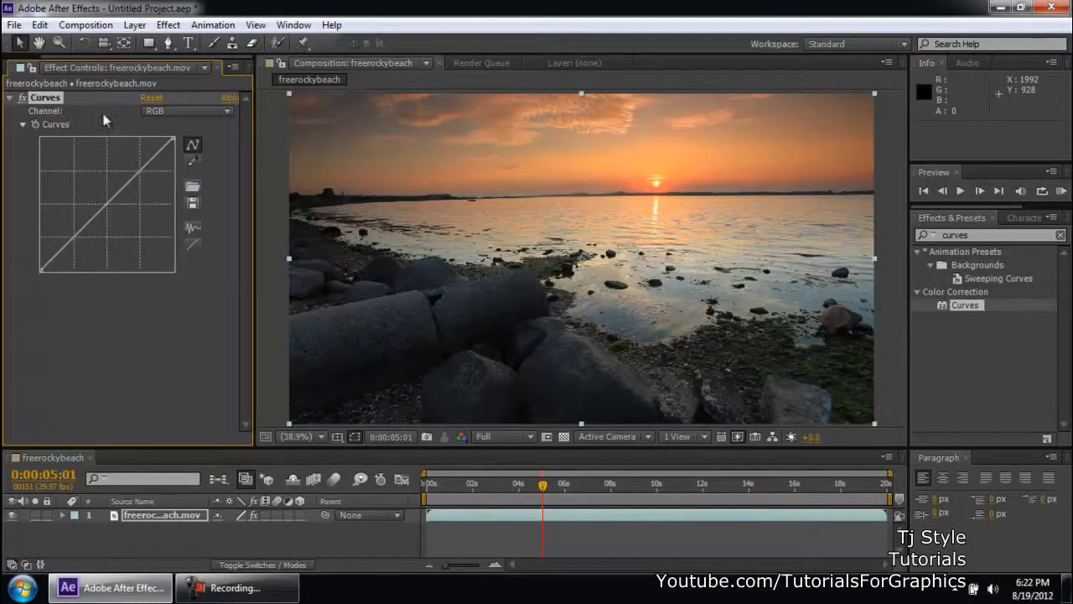
left_click(184, 111)
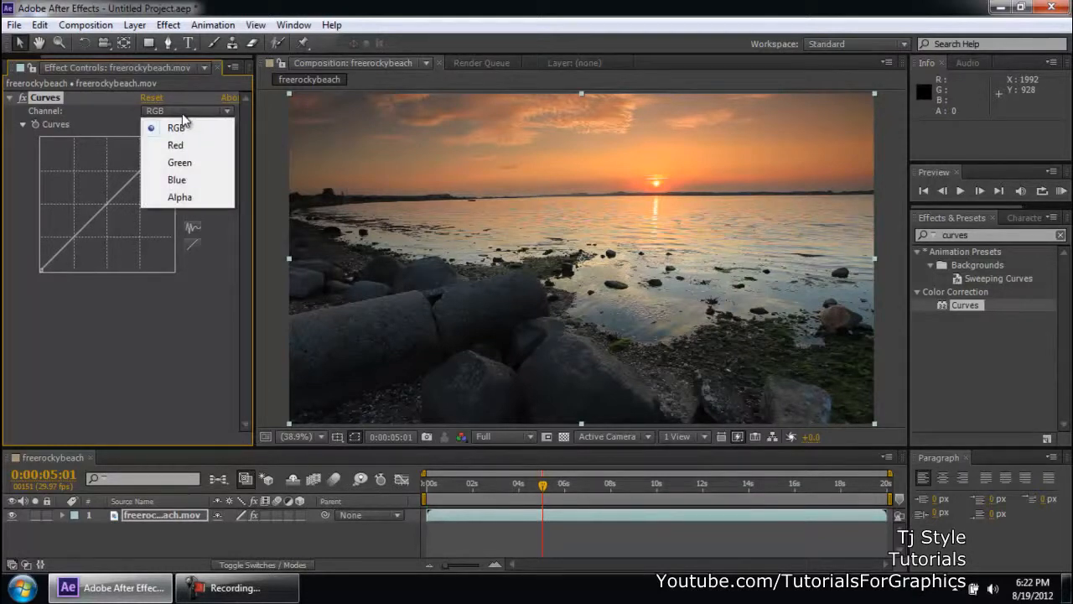
mouse_move(191, 151)
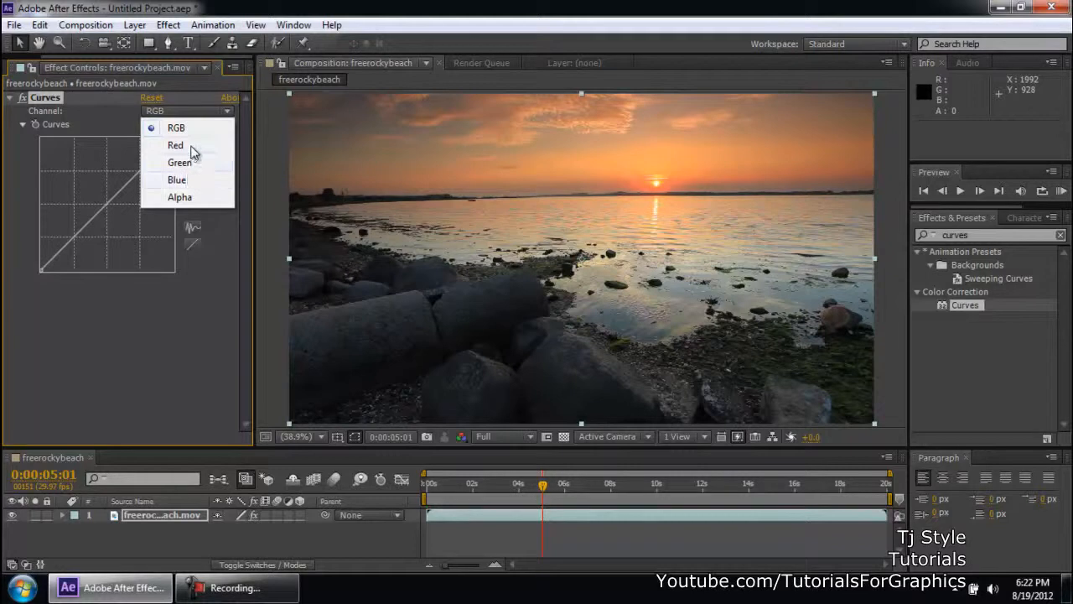
mouse_move(205, 142)
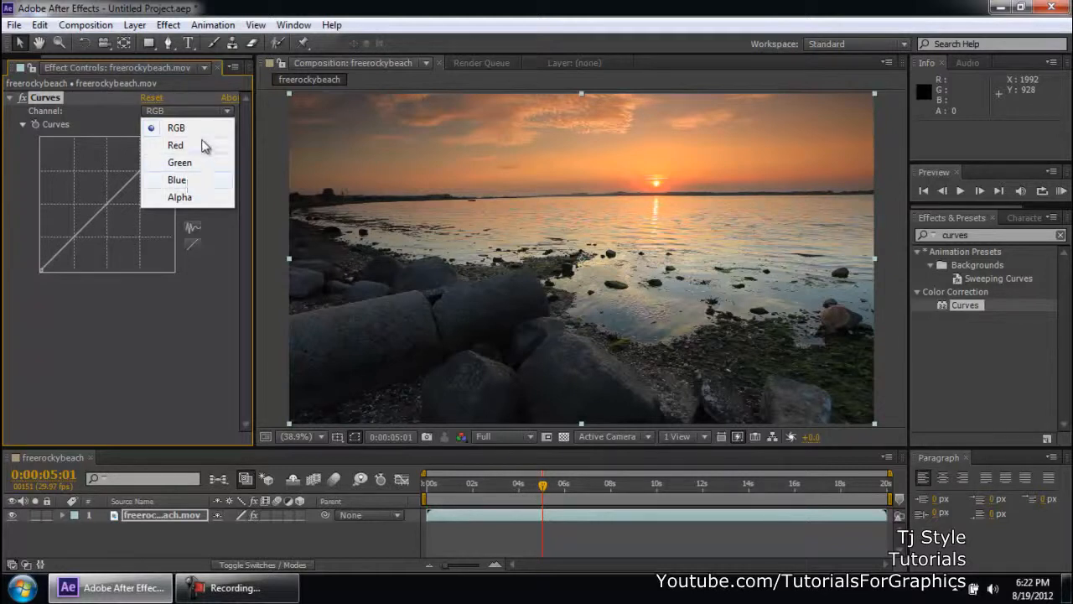
mouse_move(176, 127)
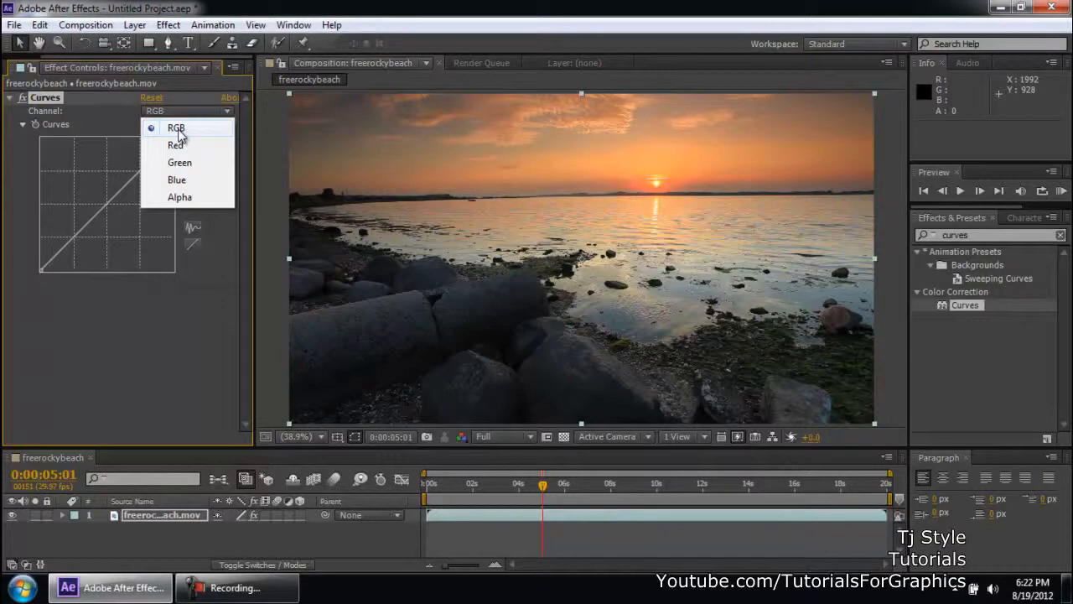
mouse_move(176, 141)
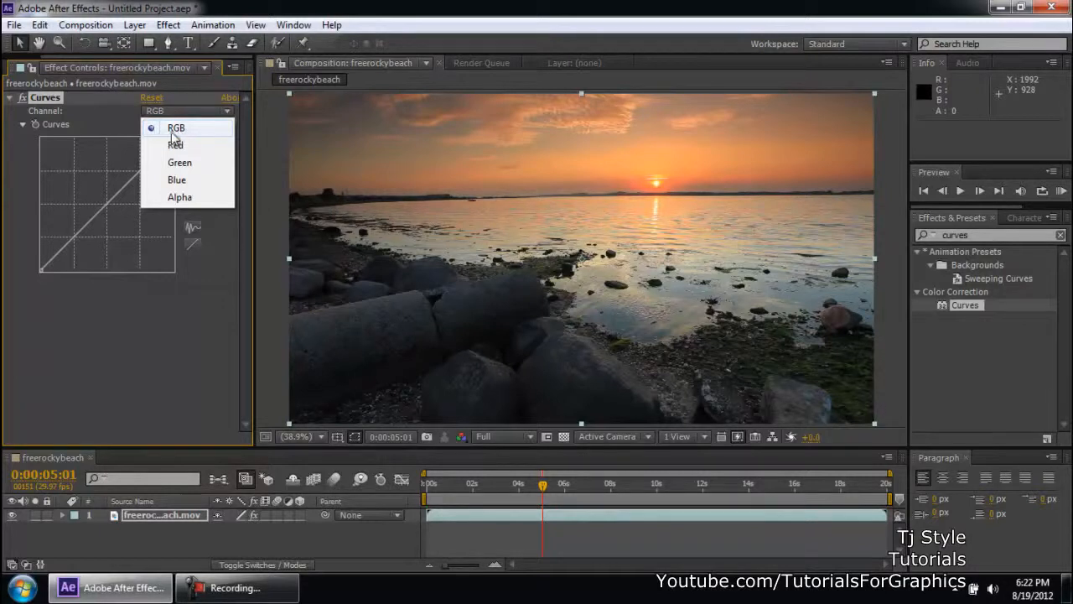
On the RGB channel, raise then pull the curve down into an S-shape for deeper shadows
left_click(176, 127)
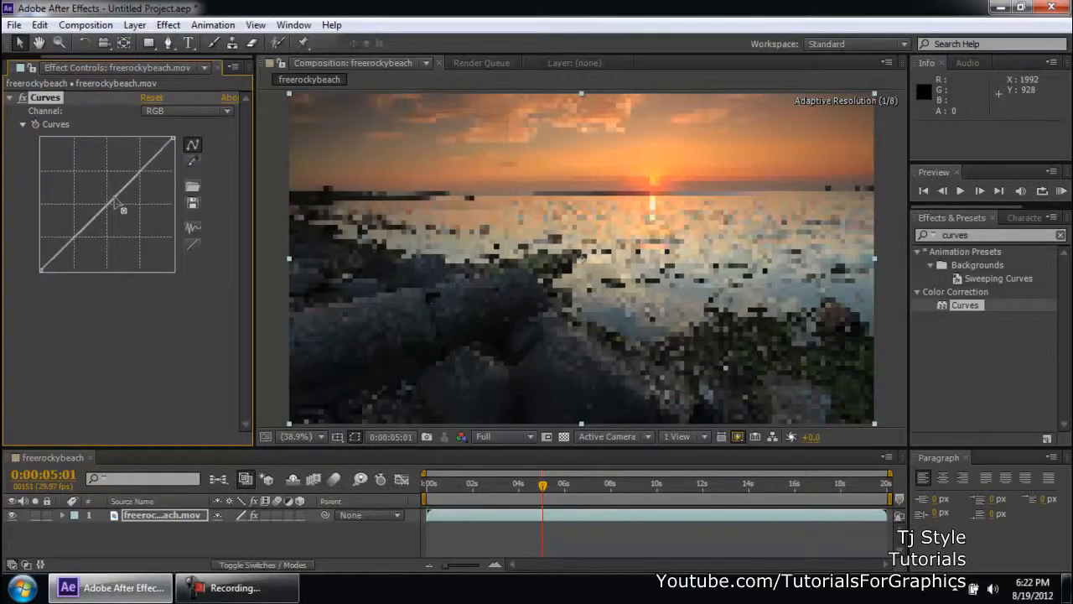
left_click_drag(111, 200, 109, 187)
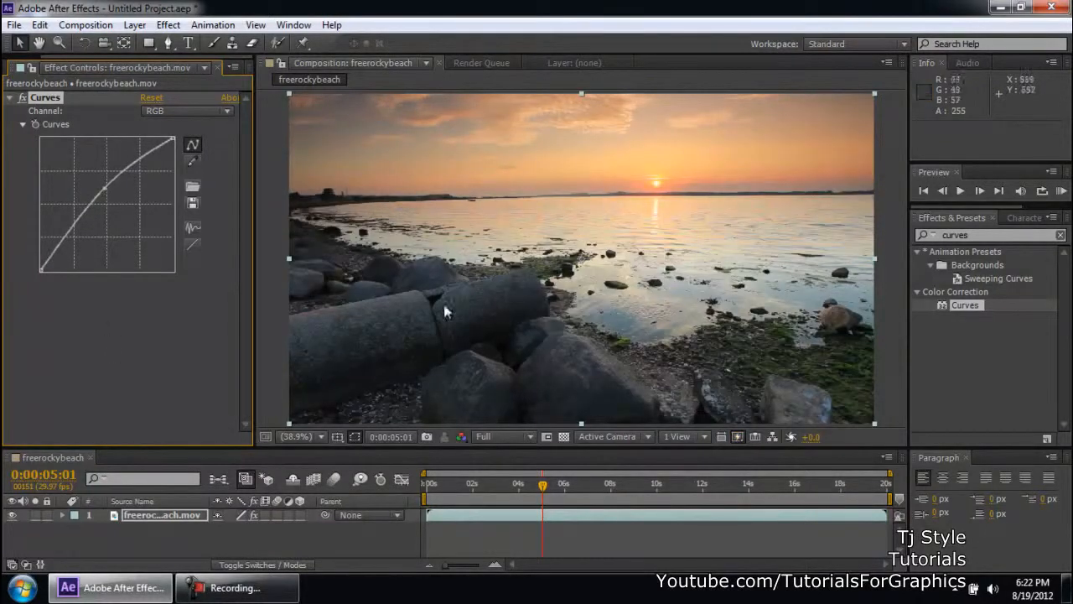
mouse_move(489, 186)
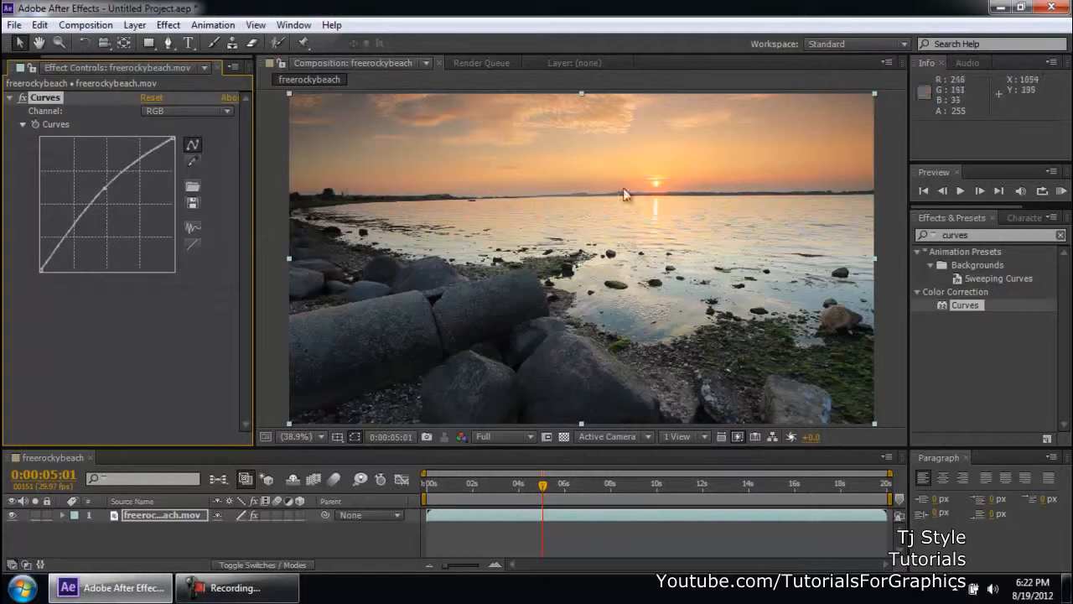
mouse_move(634, 198)
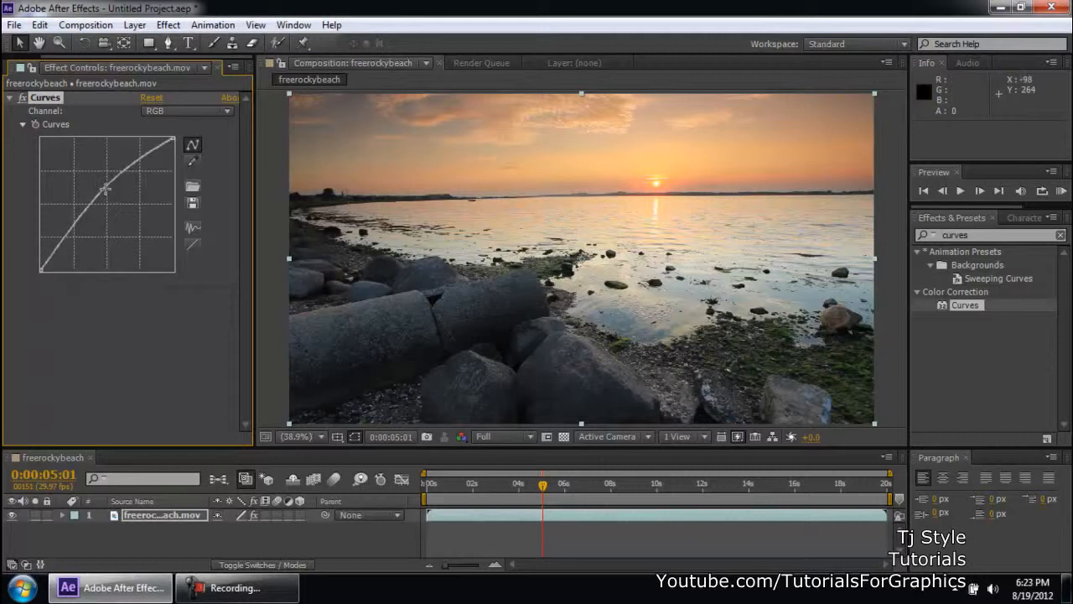
left_click_drag(103, 188, 118, 210)
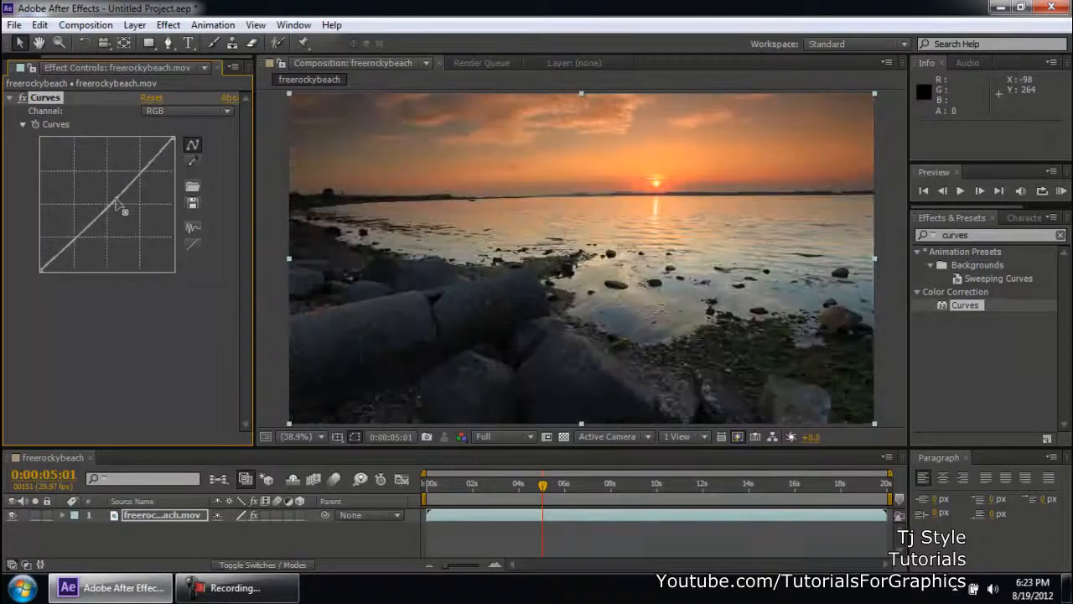
left_click_drag(125, 210, 121, 217)
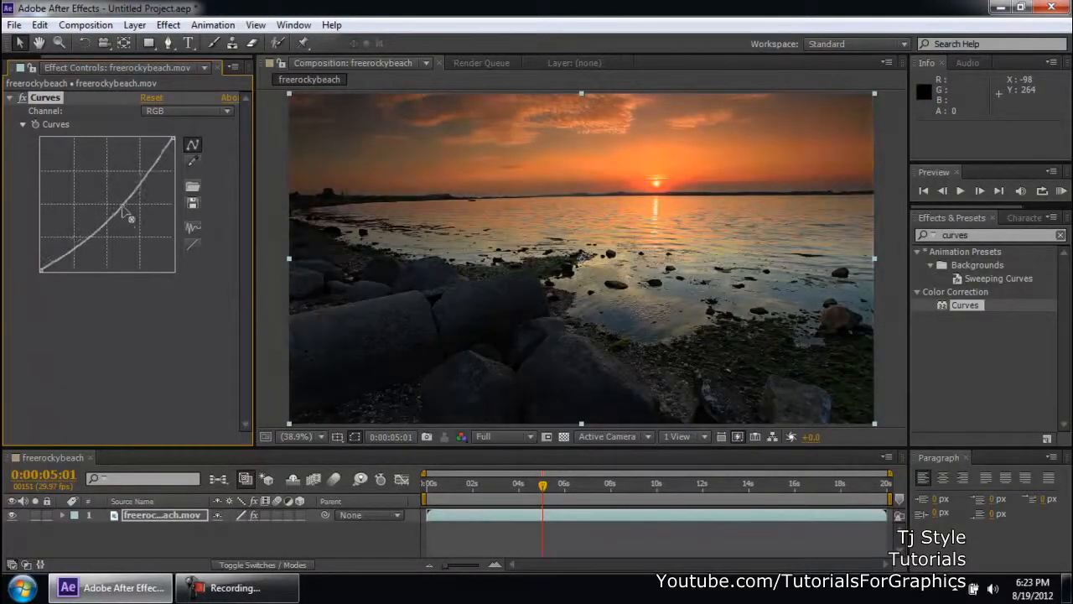
left_click_drag(125, 214, 124, 205)
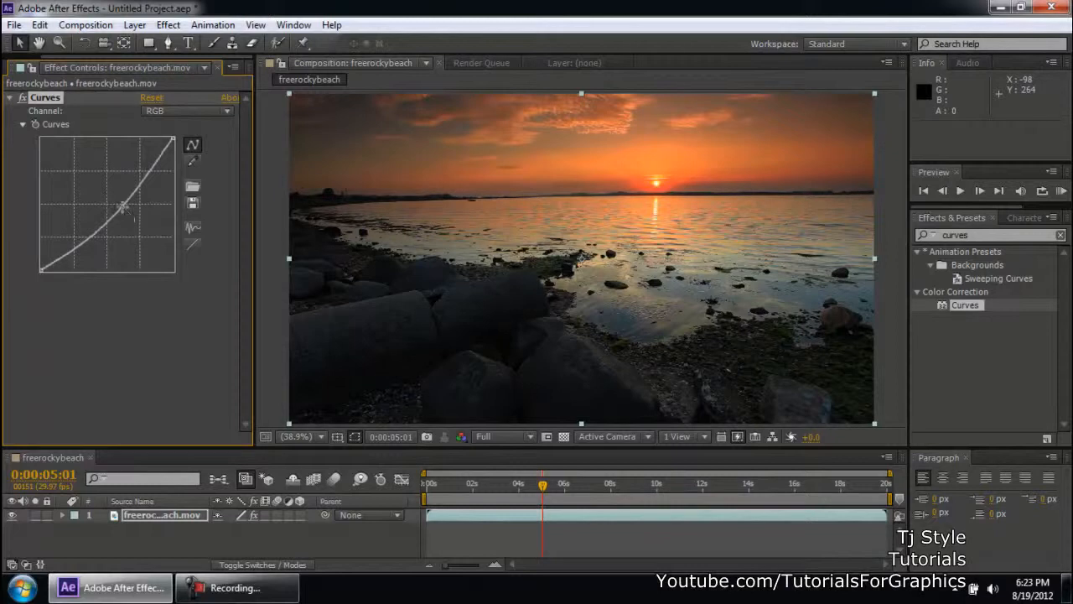
left_click_drag(120, 205, 120, 209)
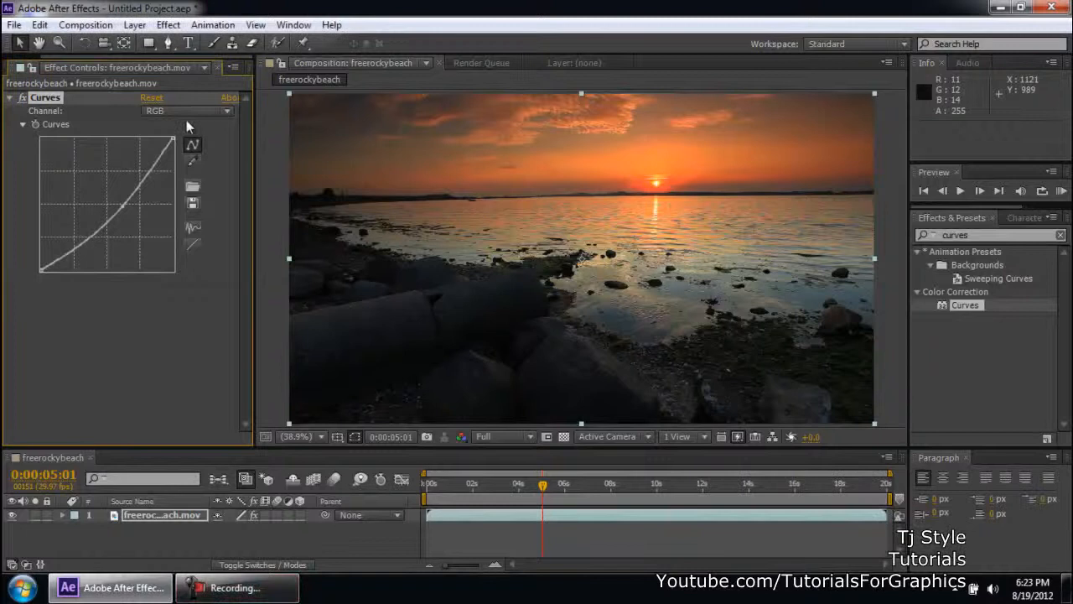
left_click(185, 111)
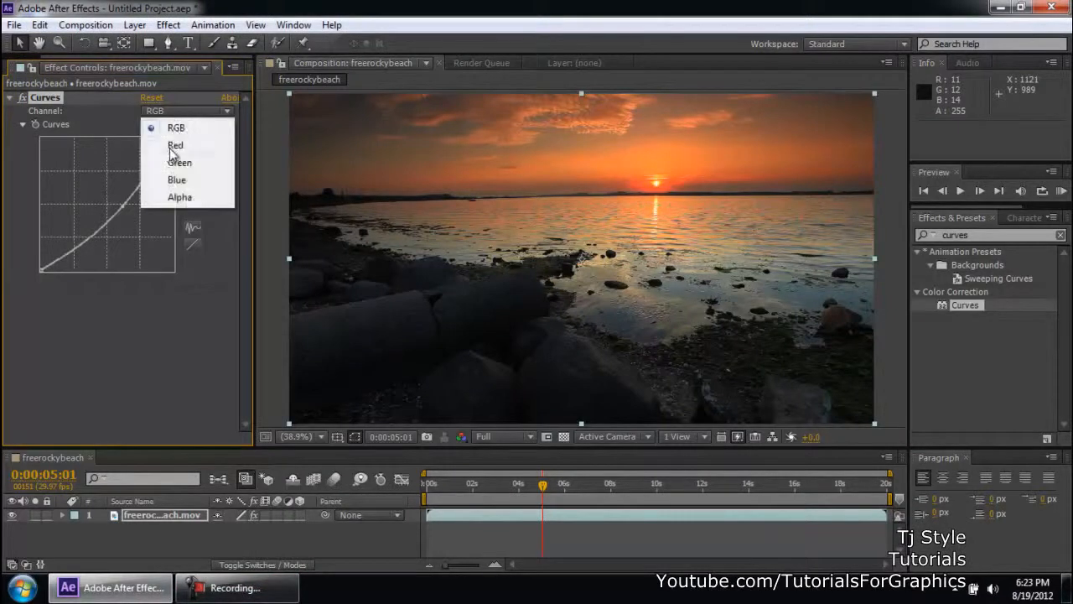
left_click(174, 128)
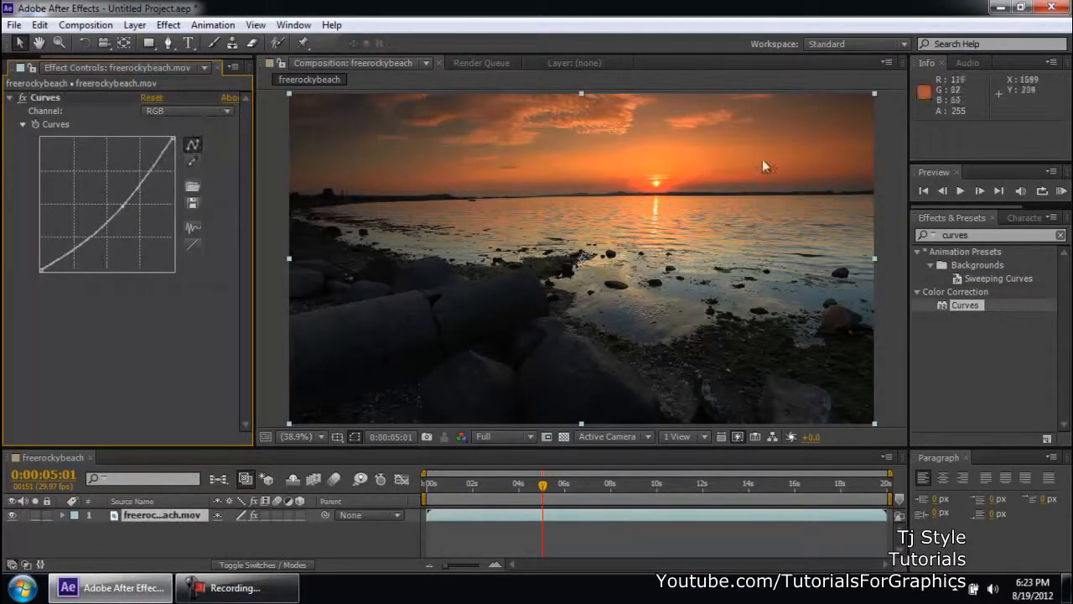
left_click(186, 111)
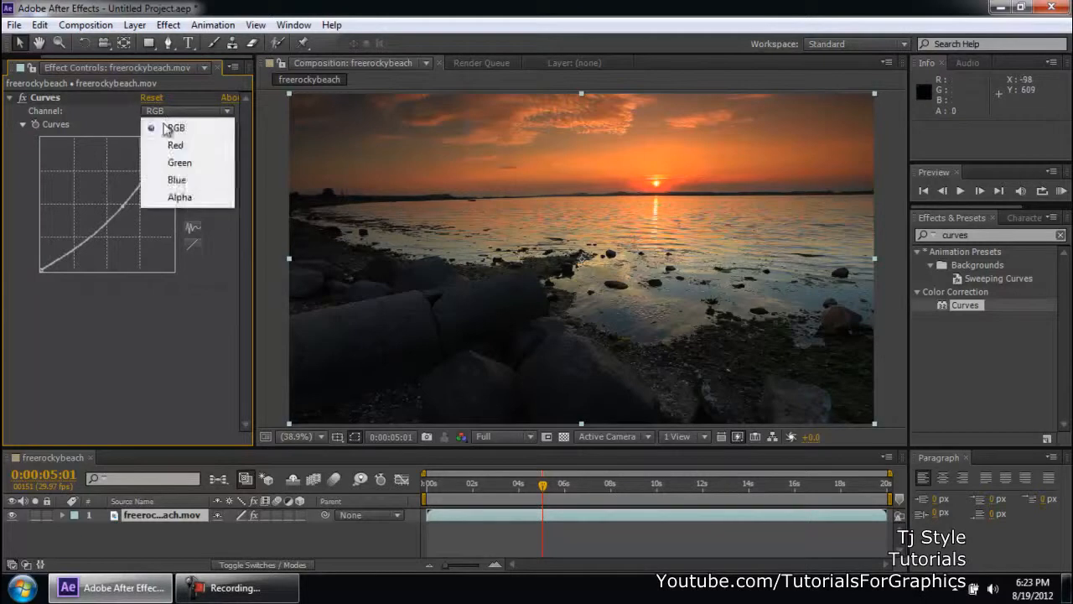
left_click(175, 145)
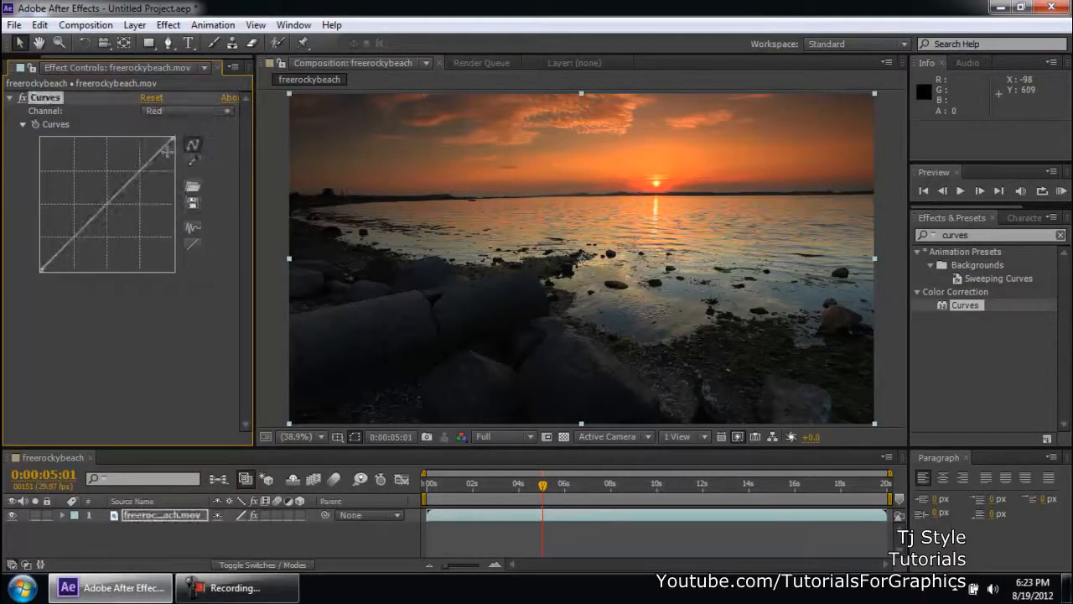
left_click(186, 111)
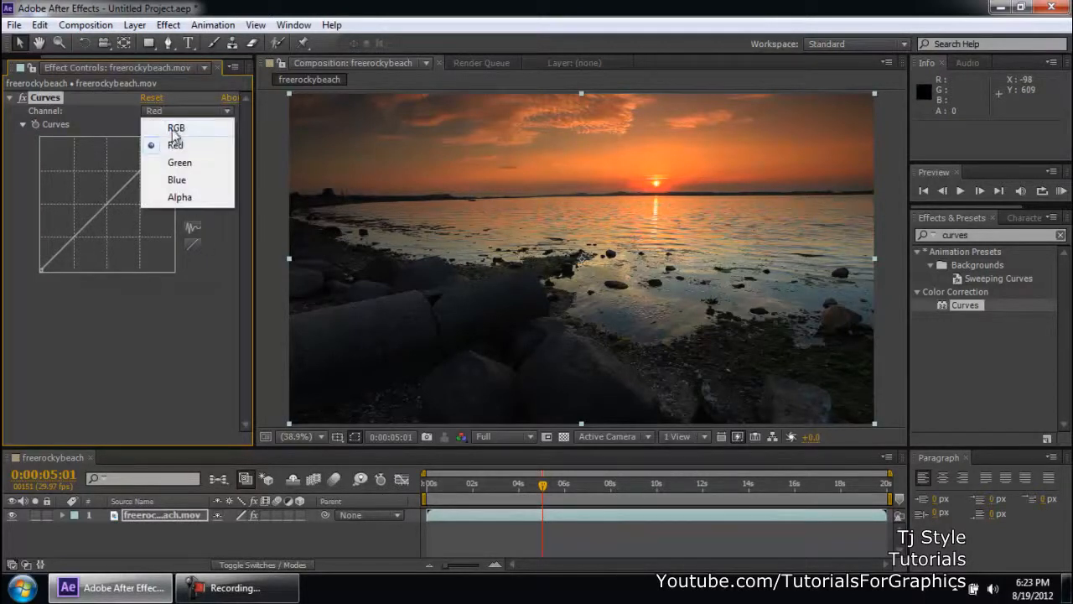
left_click(176, 128)
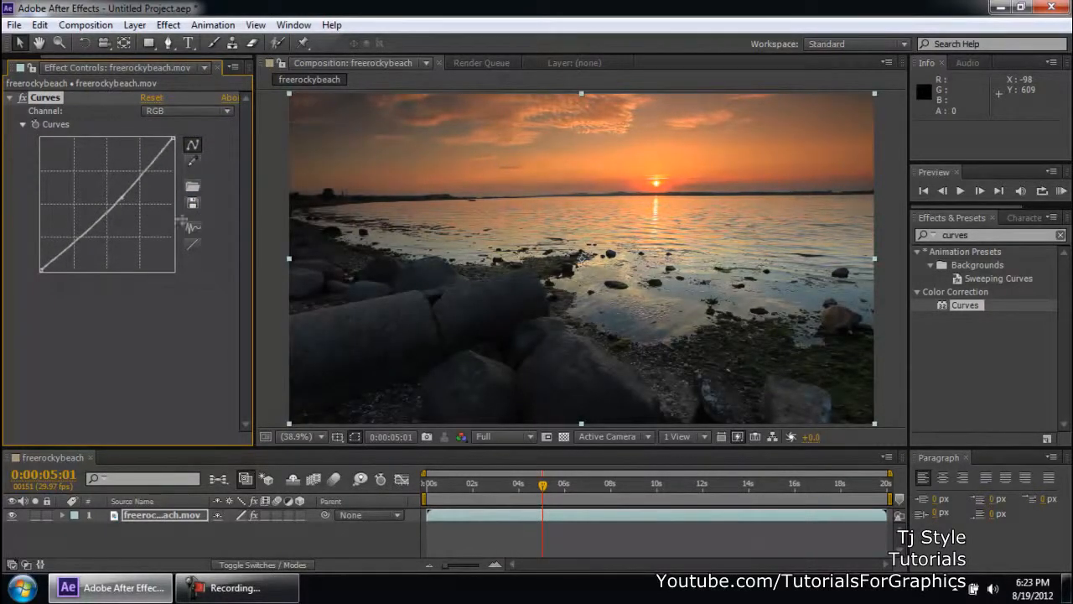
left_click(184, 110)
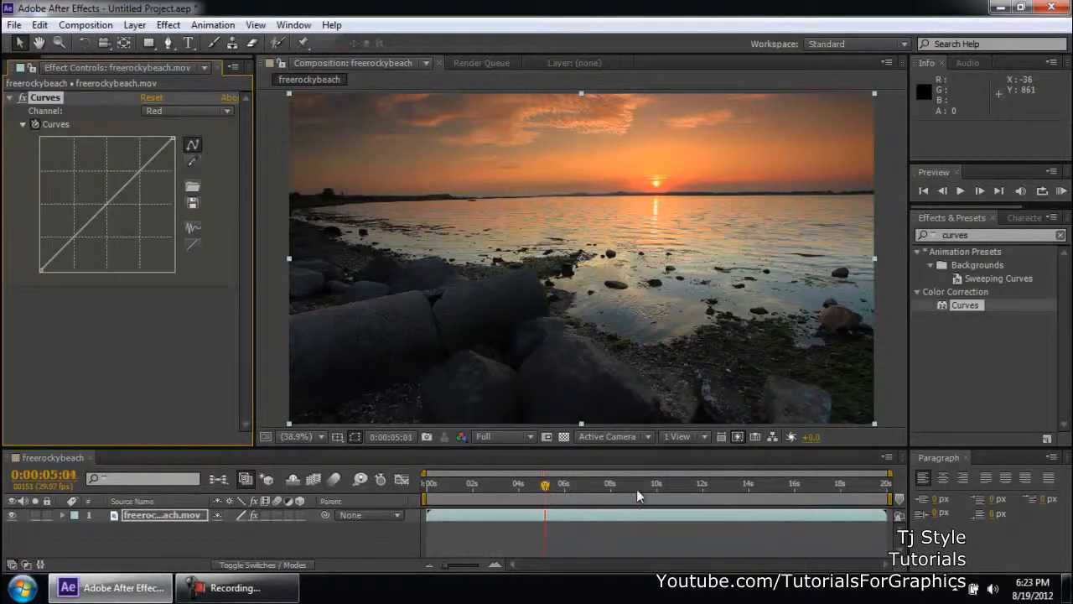
Scrub the timeline to preview the exaggerated wavy RGB curve on the sunset clip
left_click_drag(545, 484, 639, 485)
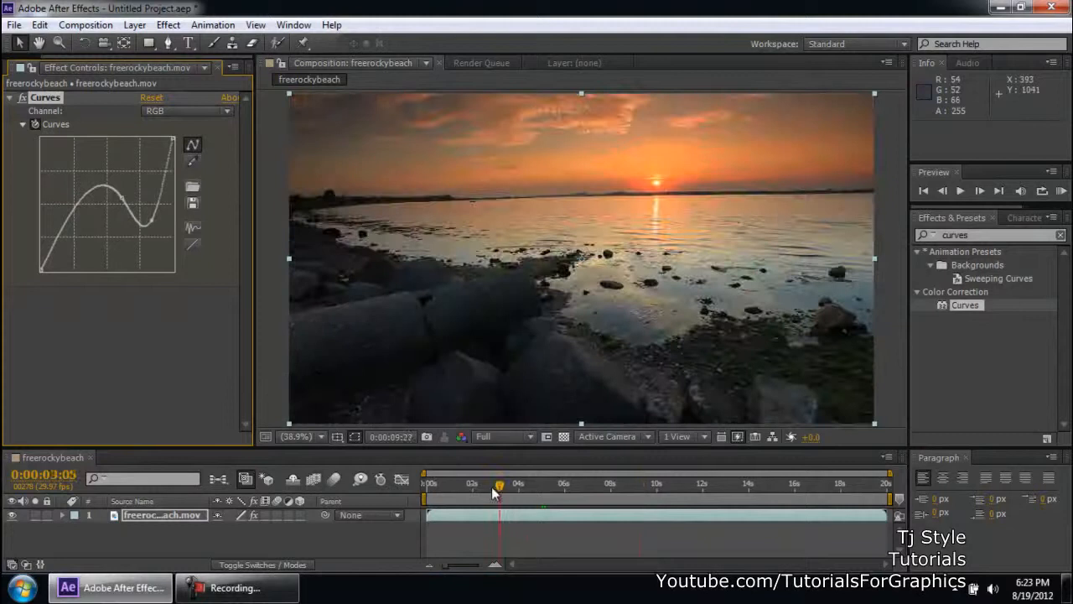
left_click_drag(500, 485, 679, 484)
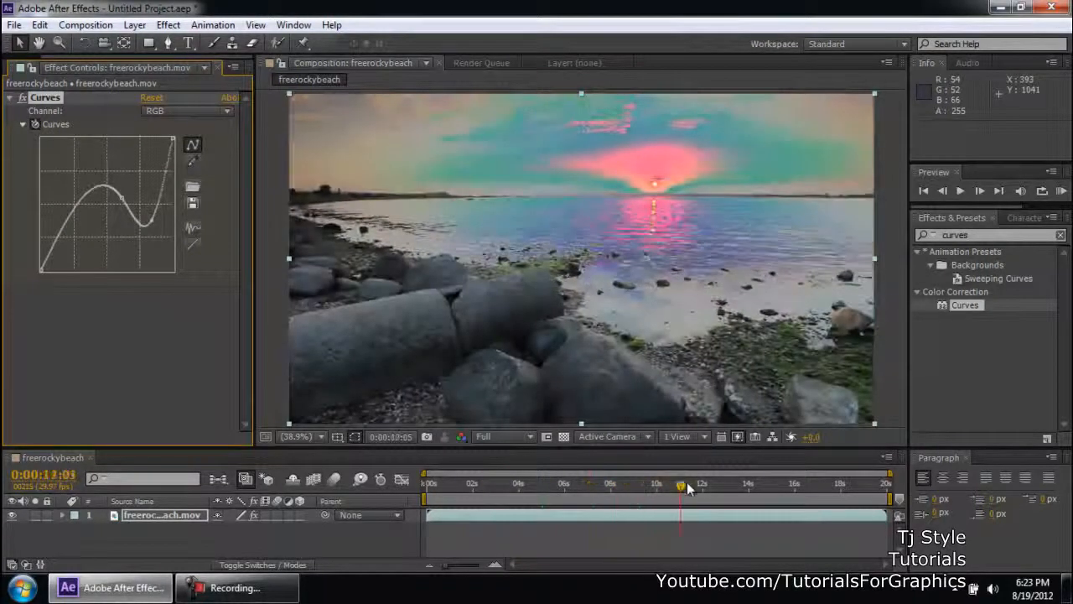
left_click_drag(681, 483, 540, 483)
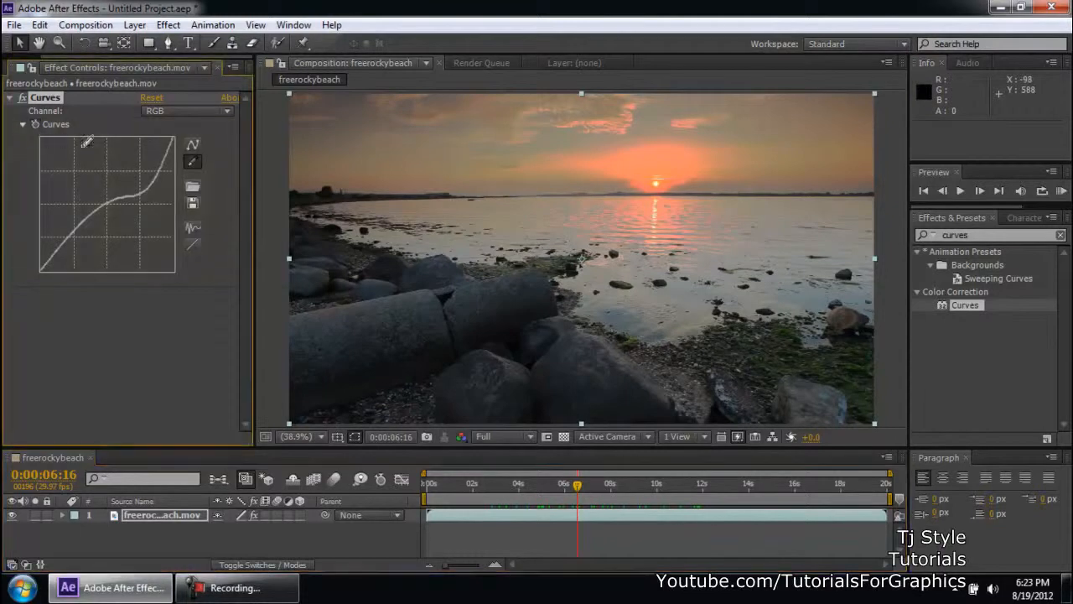
Reset the Curves graph to straight and apply only a slight downward RGB bend
left_click(151, 97)
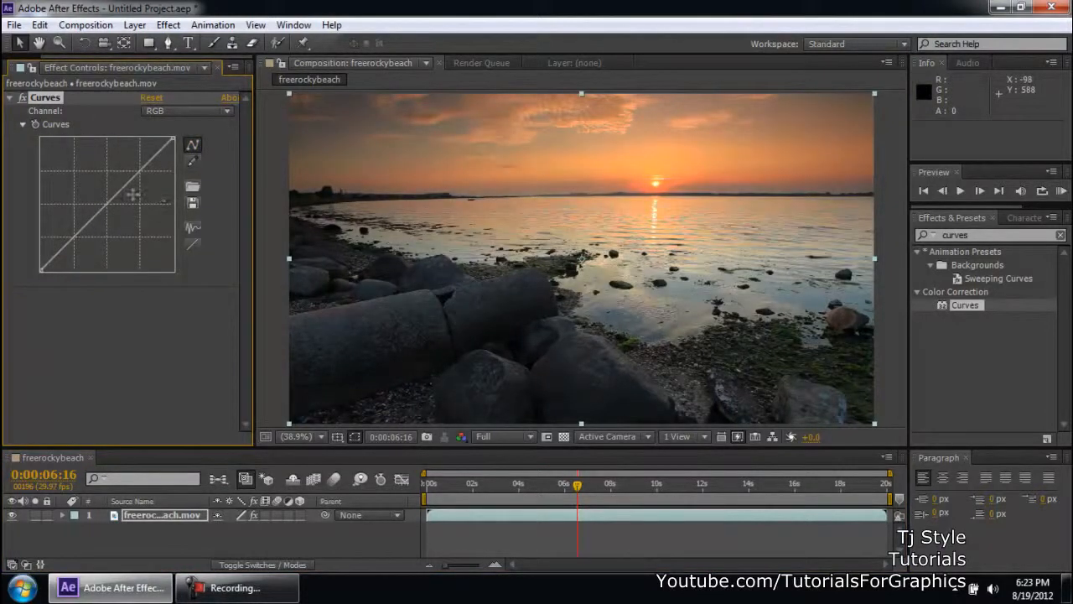
left_click_drag(134, 193, 121, 214)
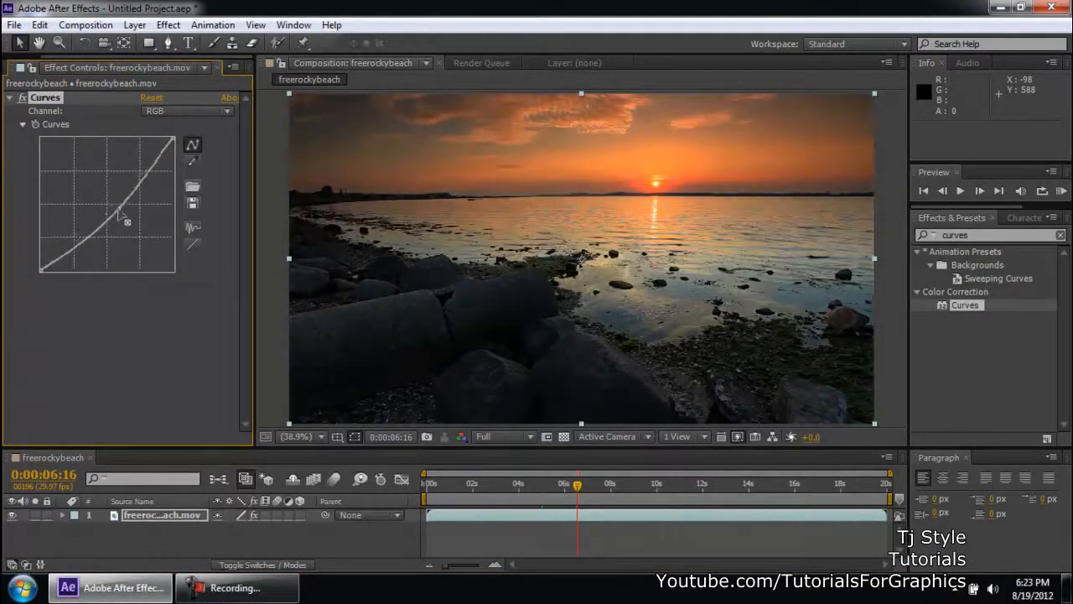
left_click_drag(126, 216, 126, 204)
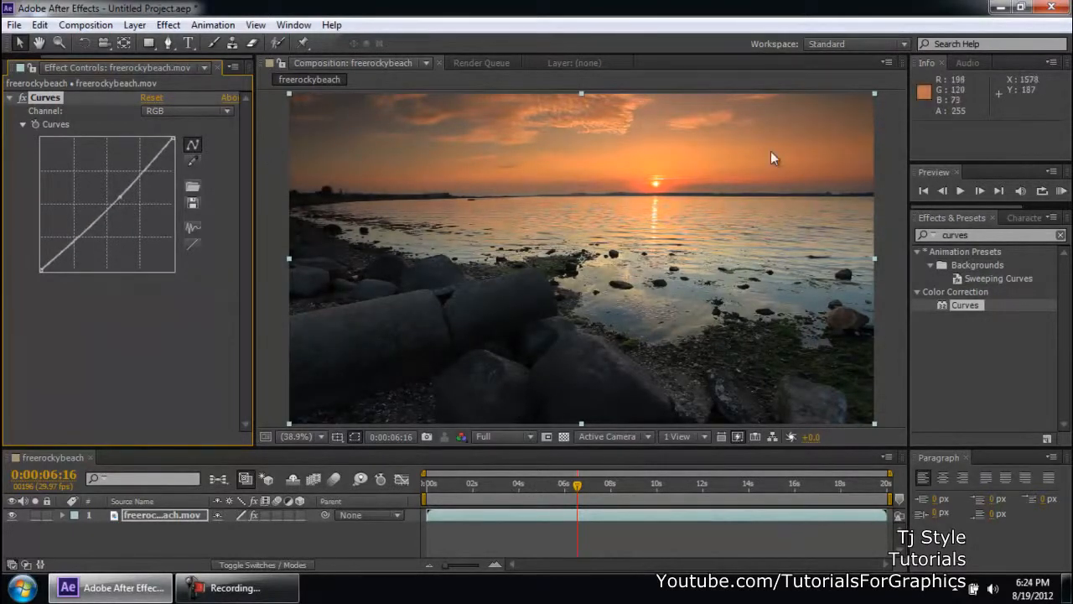
Switch to the Red channel and raise its curve to warm the sunset
left_click(186, 111)
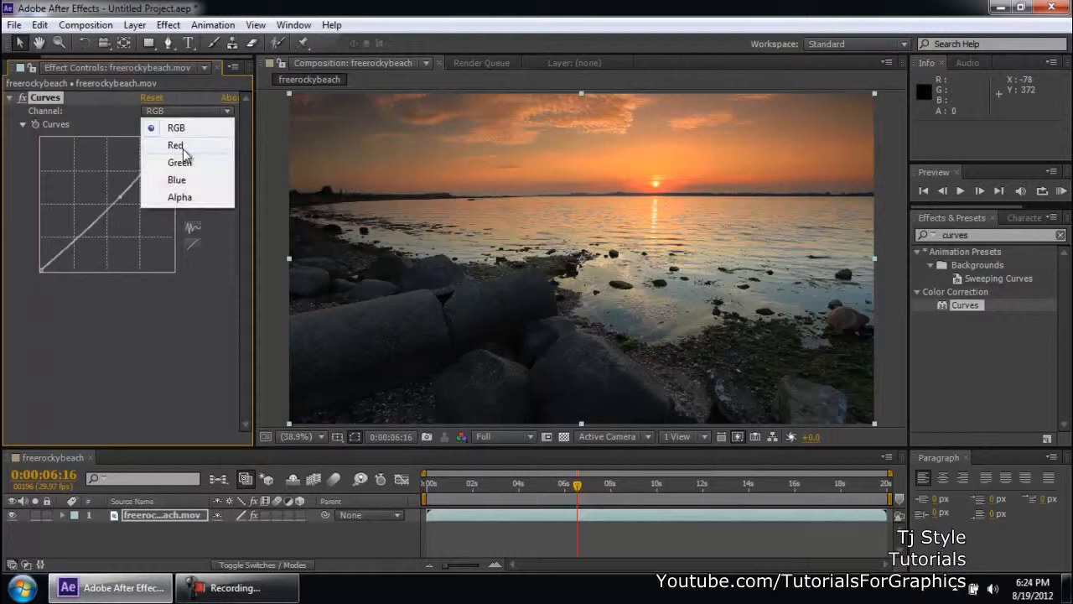
left_click(174, 144)
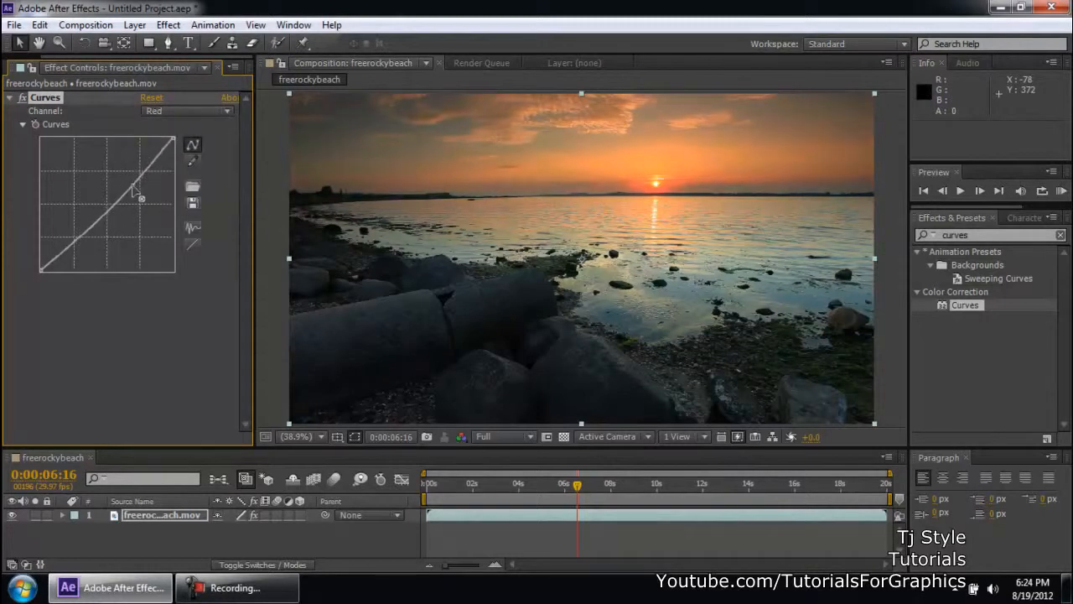
left_click_drag(130, 188, 117, 181)
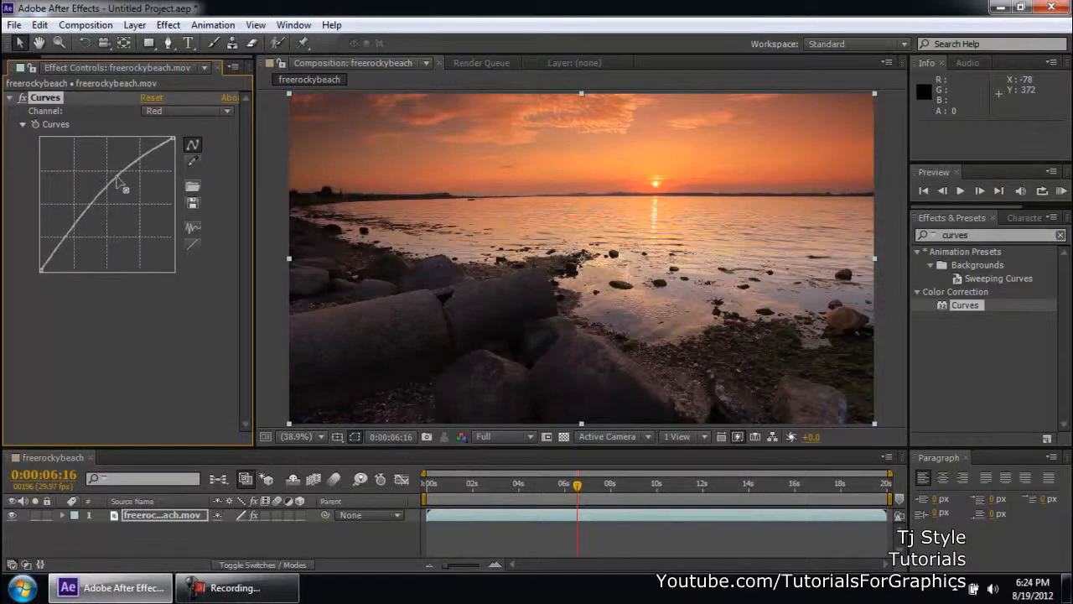
Lower the Green and Blue channel curves for a golden-orange sunset look
left_click(186, 111)
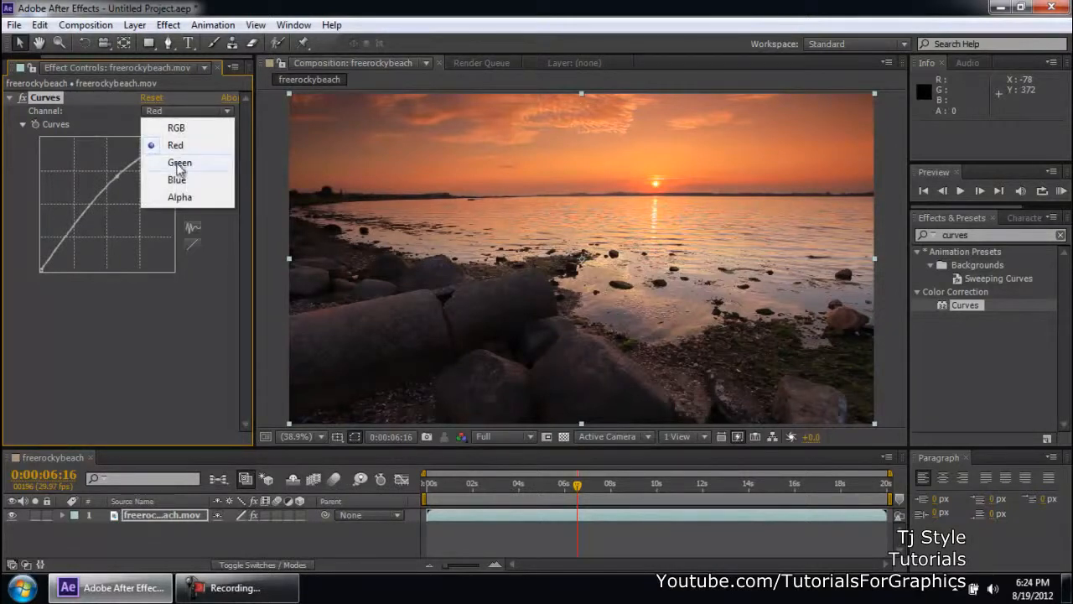
left_click(179, 161)
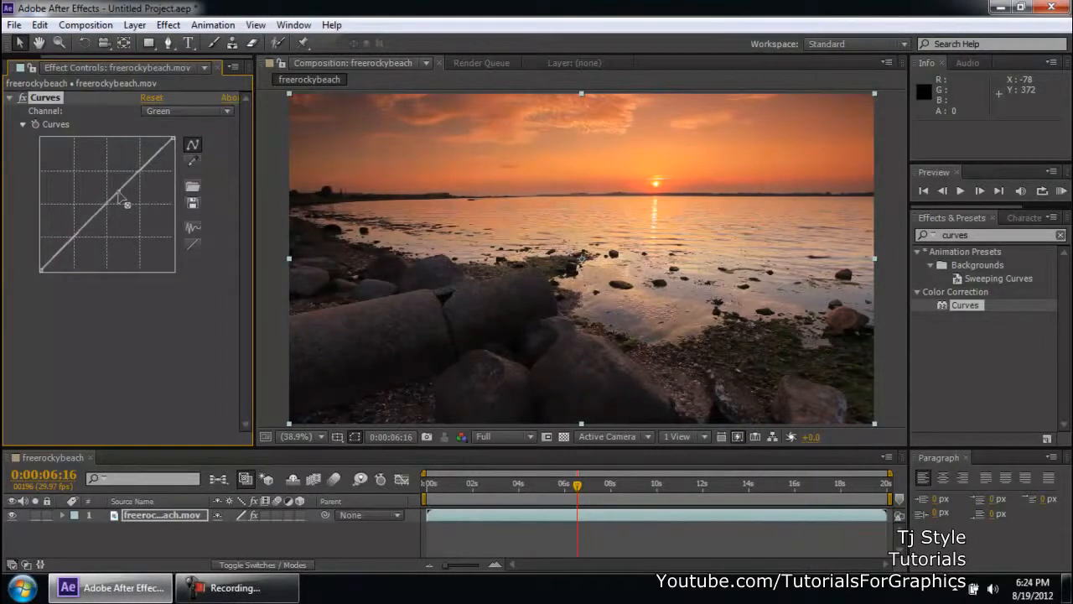
left_click_drag(126, 204, 91, 243)
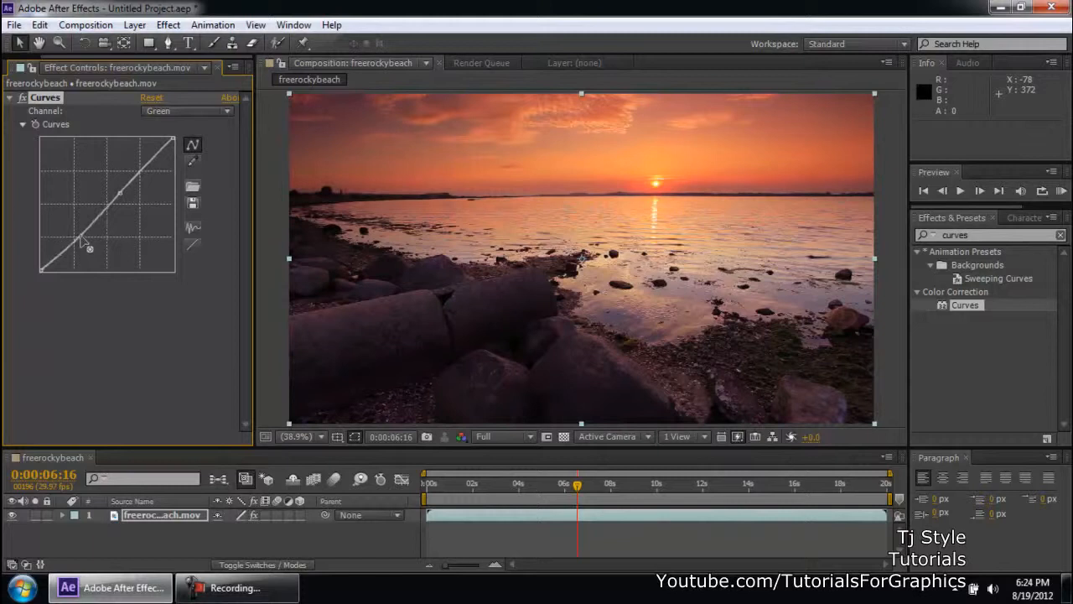
left_click(186, 111)
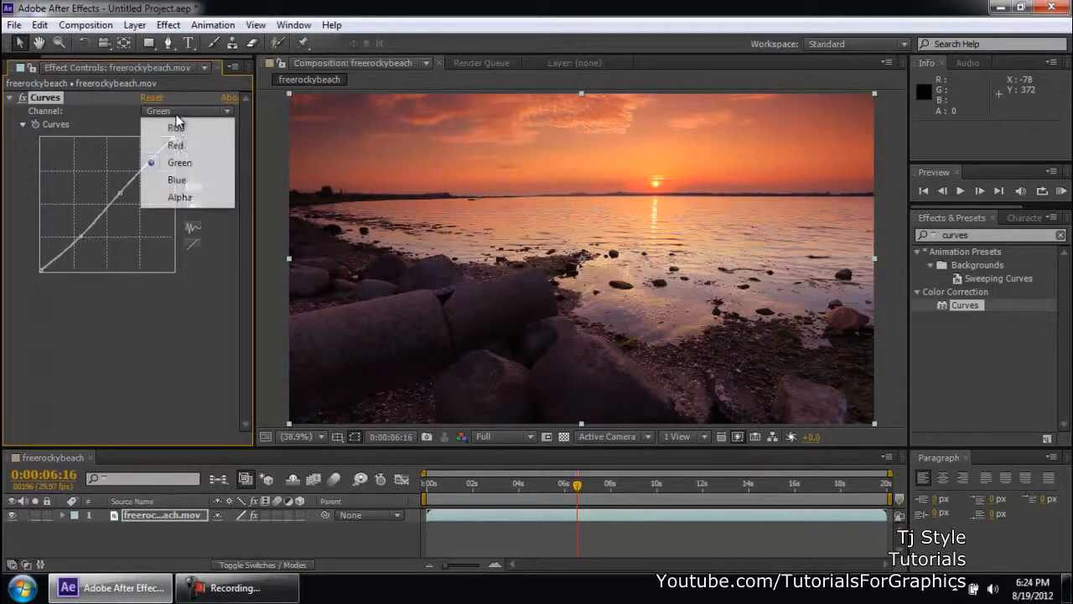
left_click(176, 179)
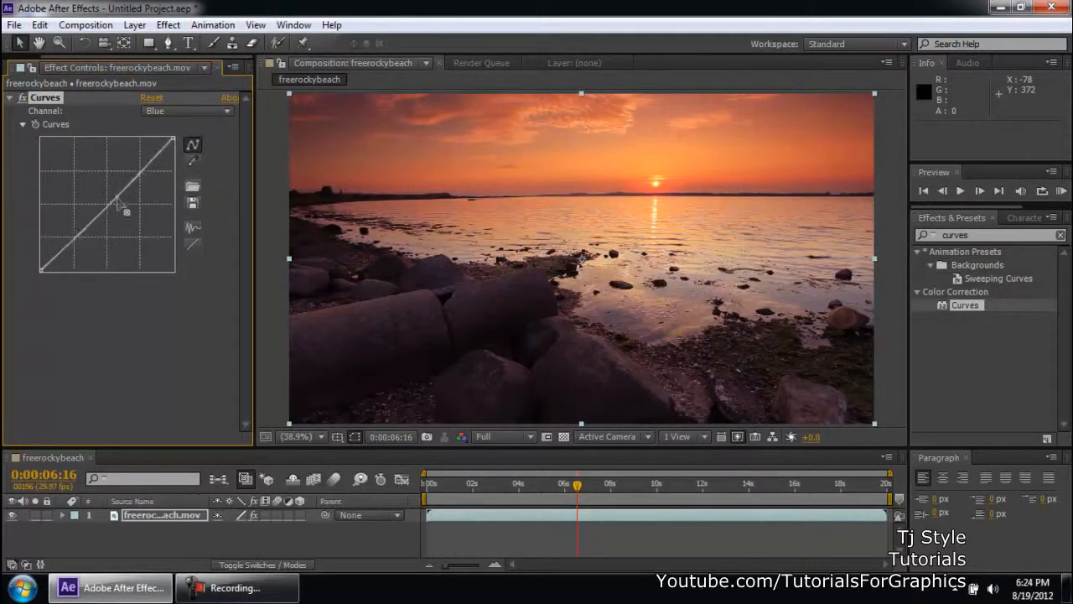
left_click_drag(125, 211, 124, 209)
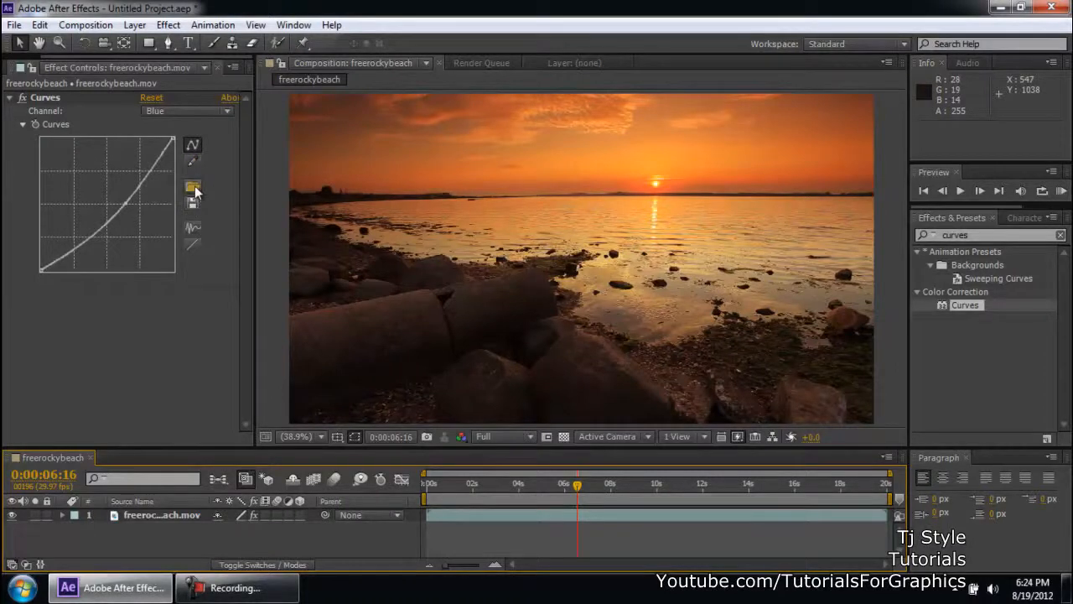
left_click(193, 187)
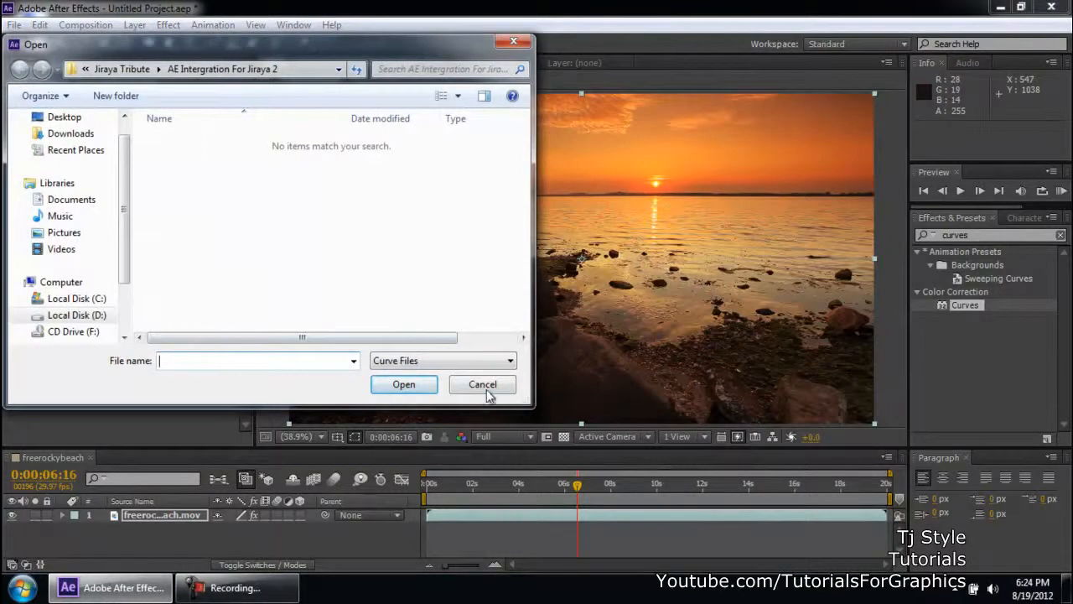
left_click(482, 384)
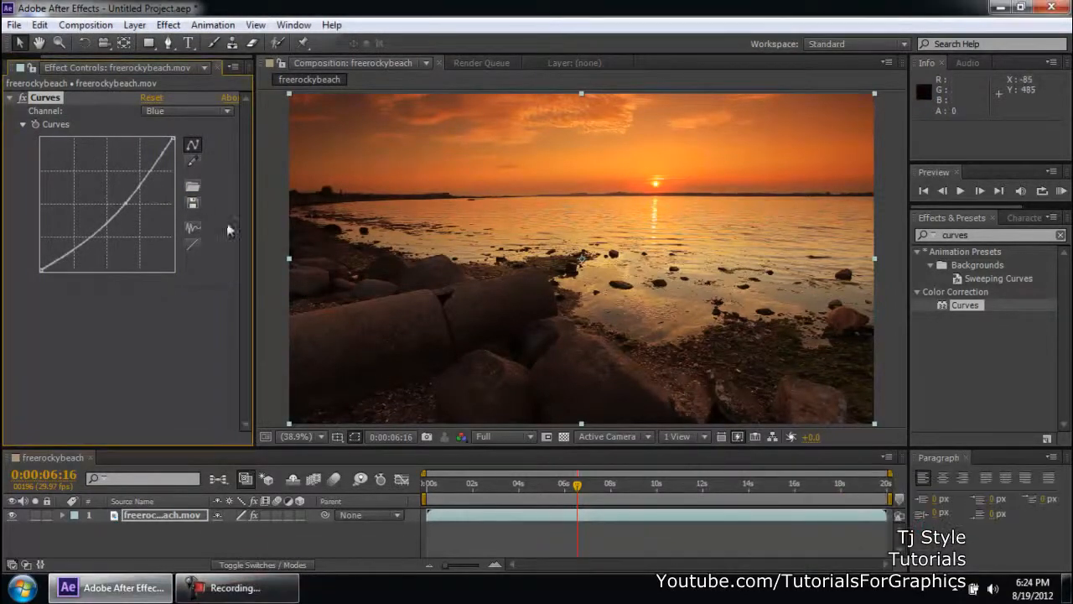
left_click(191, 186)
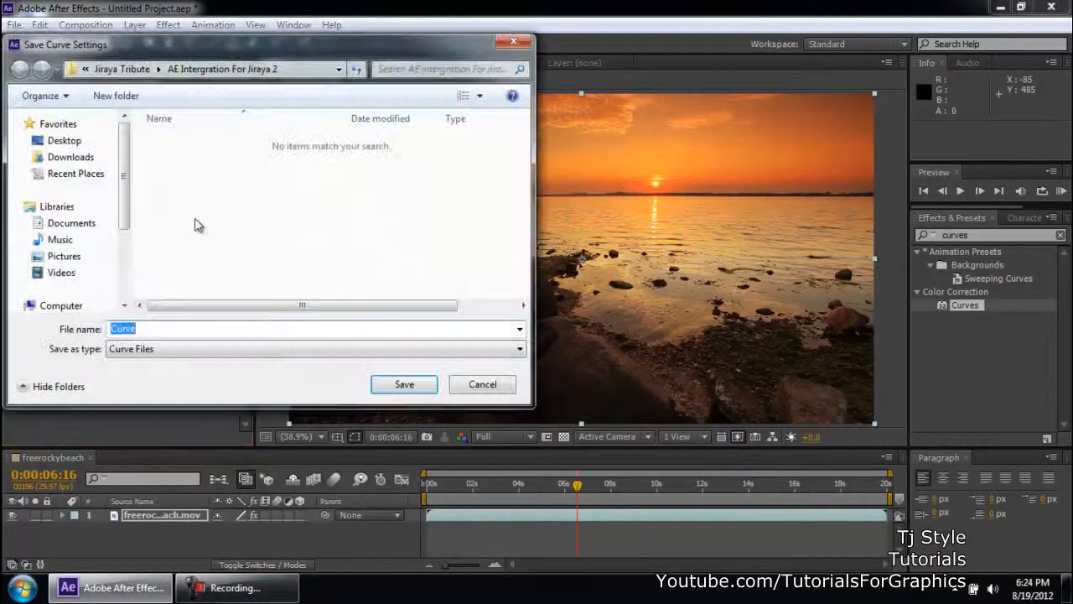
left_click(517, 349)
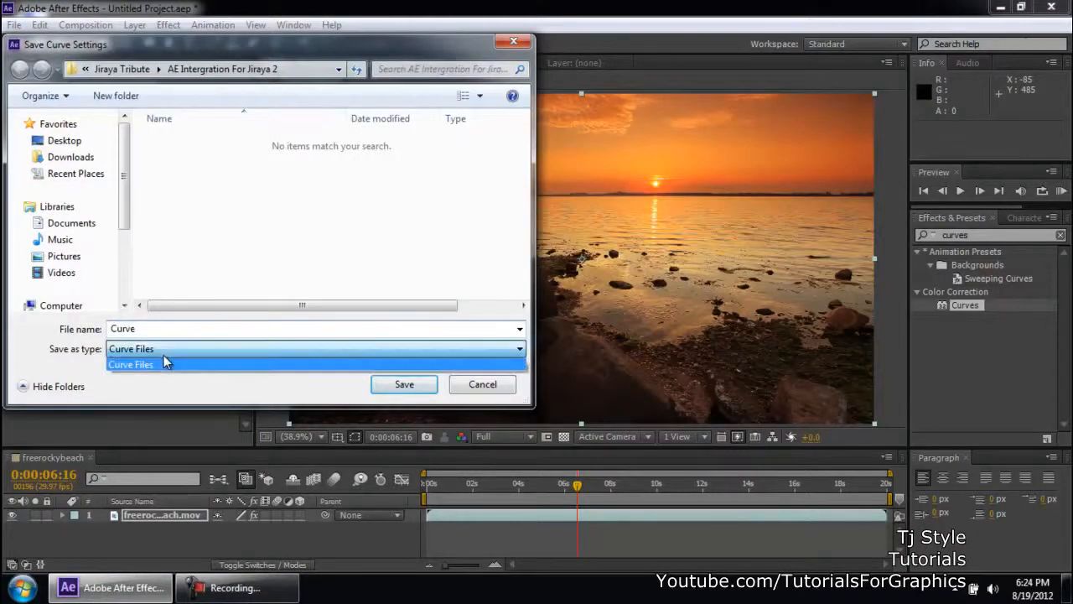
left_click(131, 364)
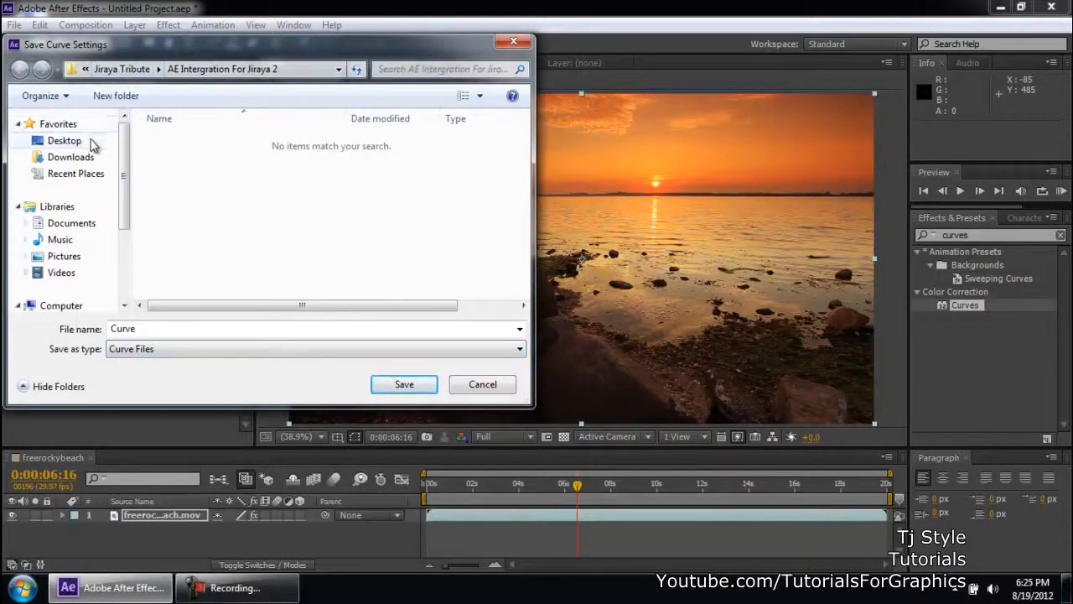
left_click(64, 141)
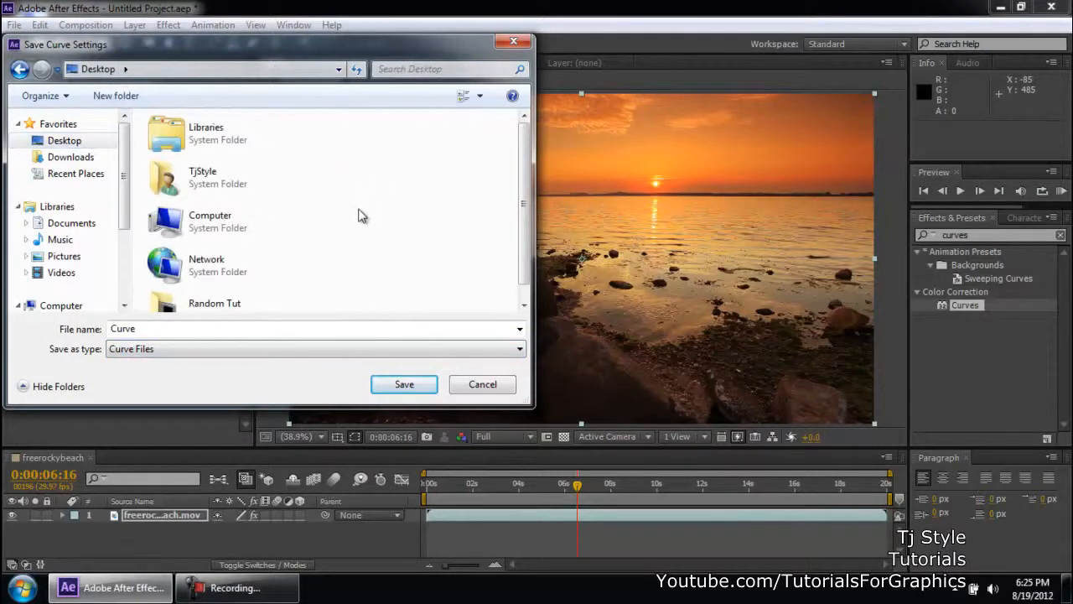
mouse_move(352, 225)
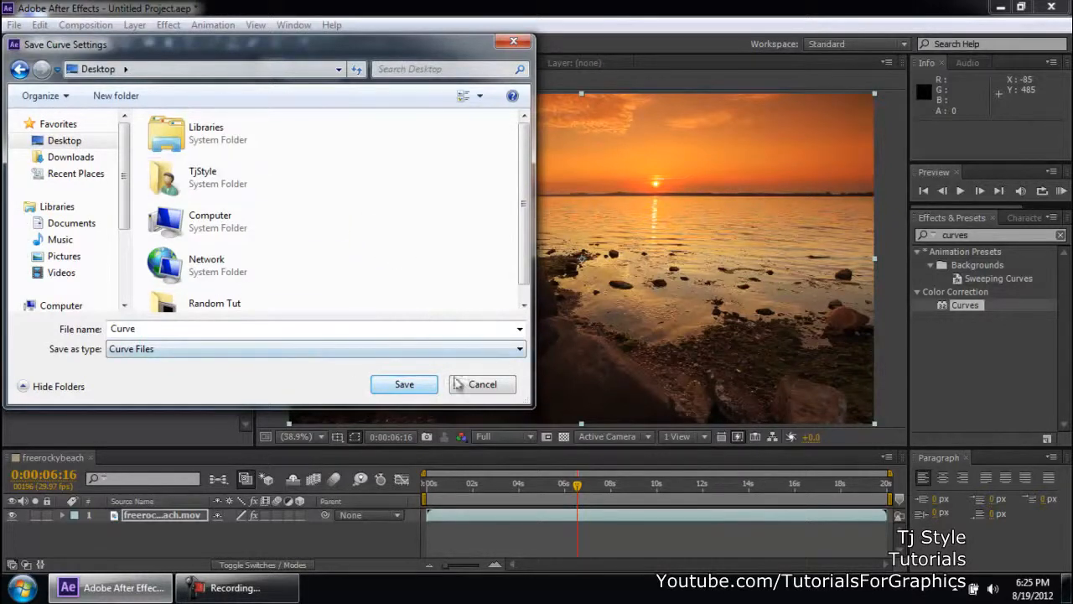
left_click(483, 382)
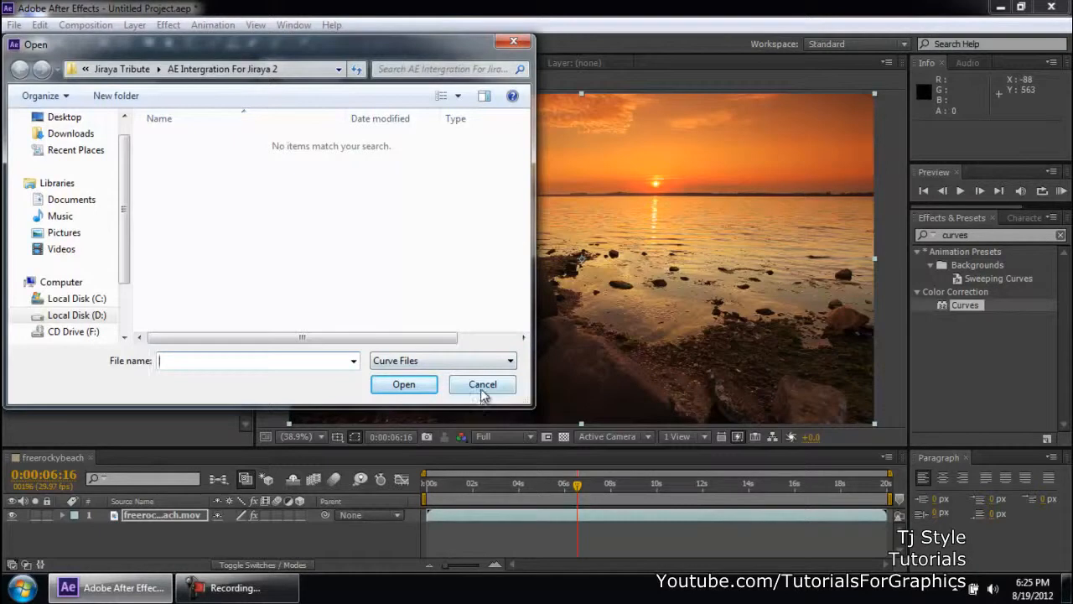
left_click(482, 384)
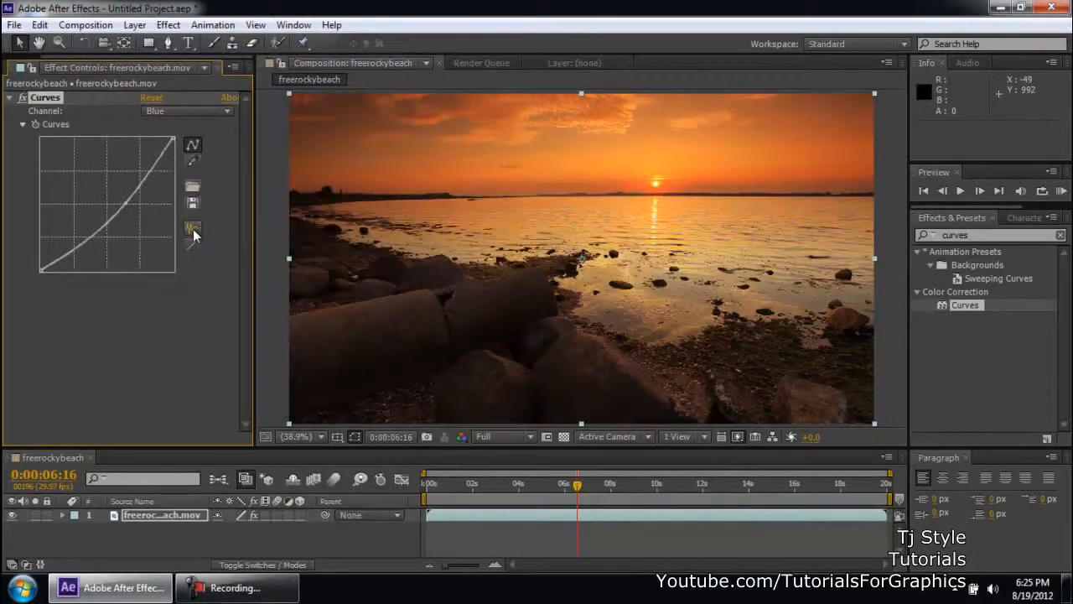